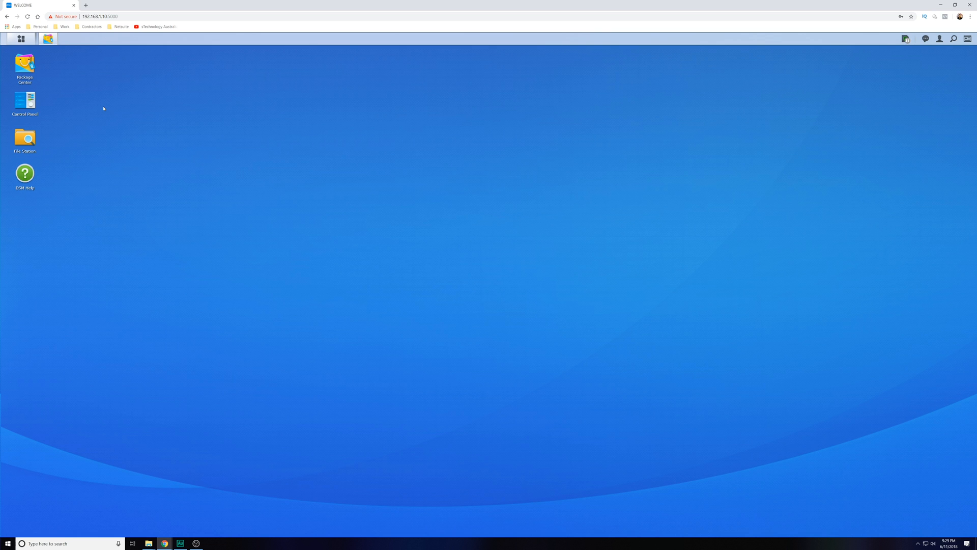
mouse_move(20, 38)
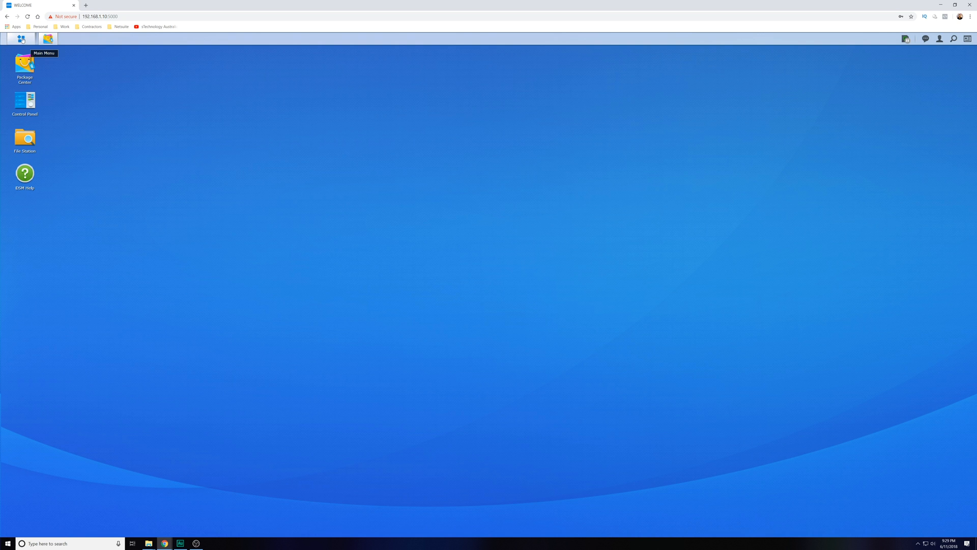
- Open the installed Drive package from Package Center to launch its Admin Console
left_click(20, 39)
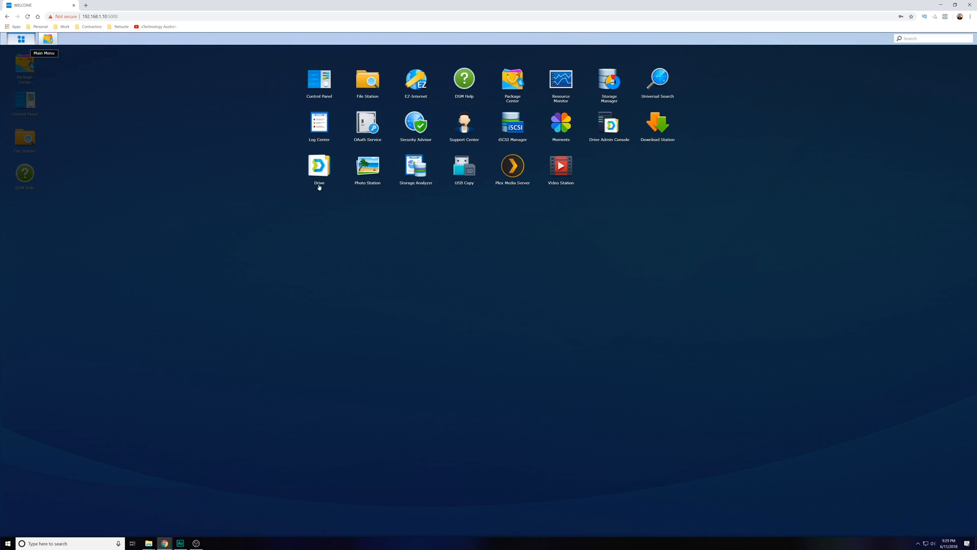
mouse_move(645, 244)
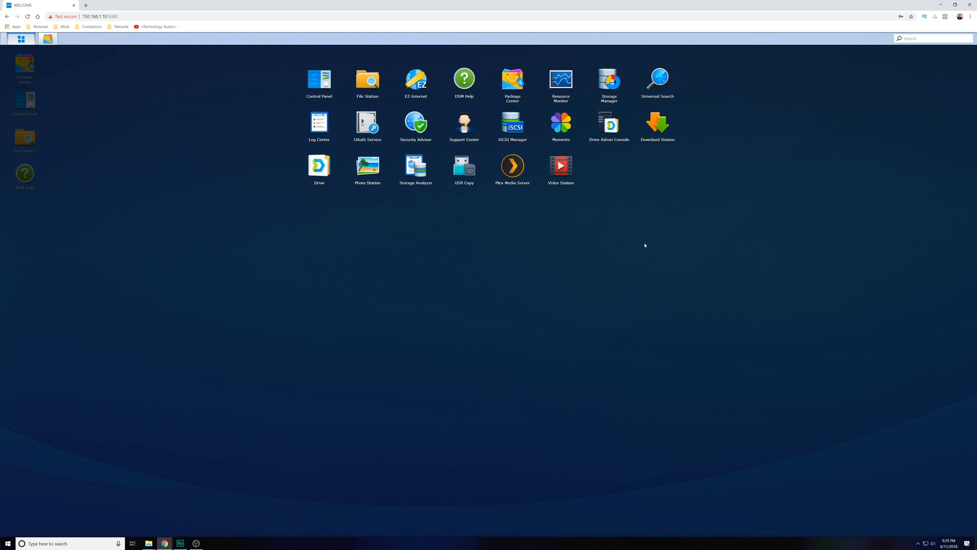
mouse_move(547, 120)
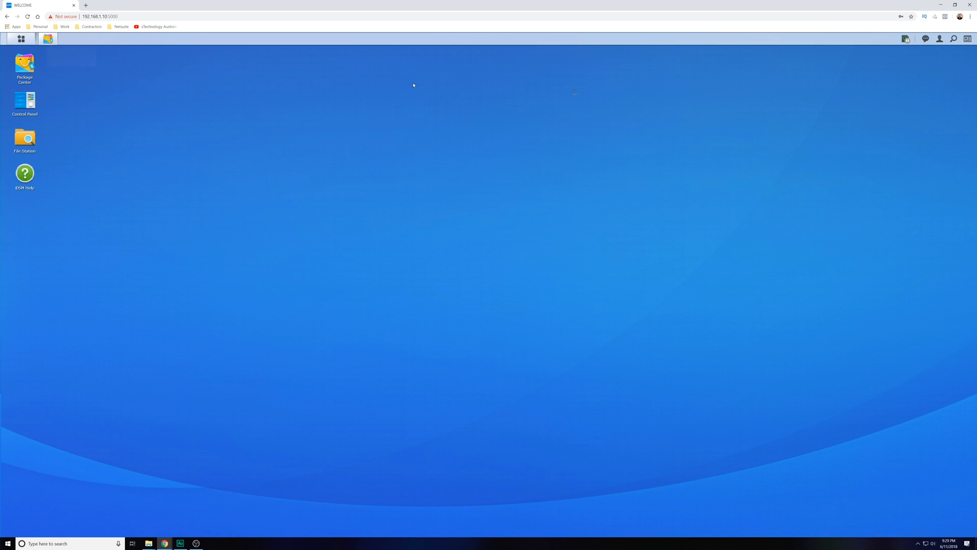
double_click(25, 66)
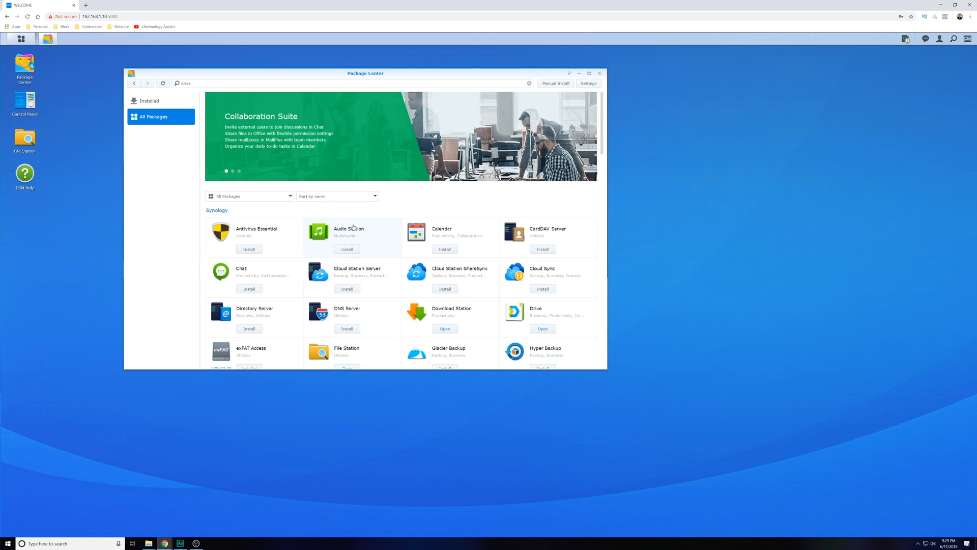
mouse_move(374, 248)
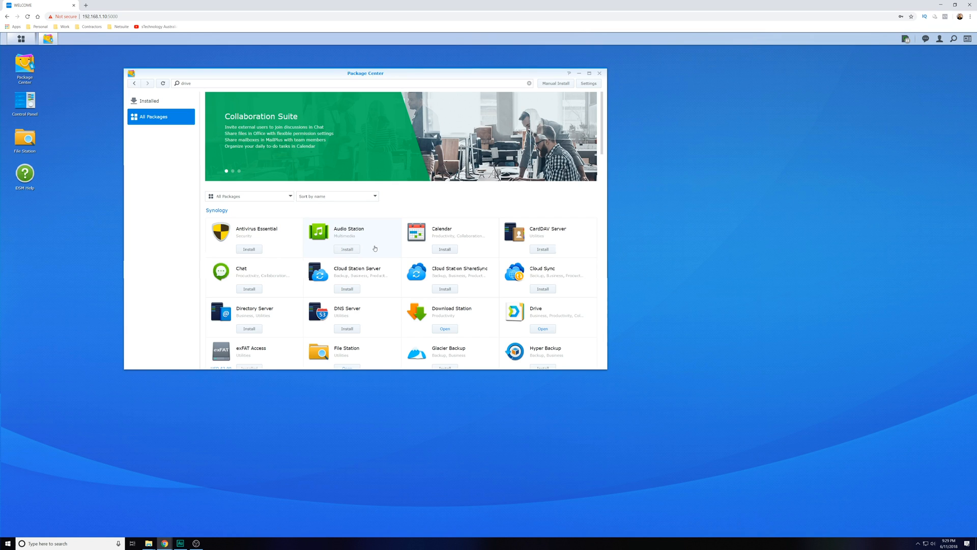
mouse_move(546, 314)
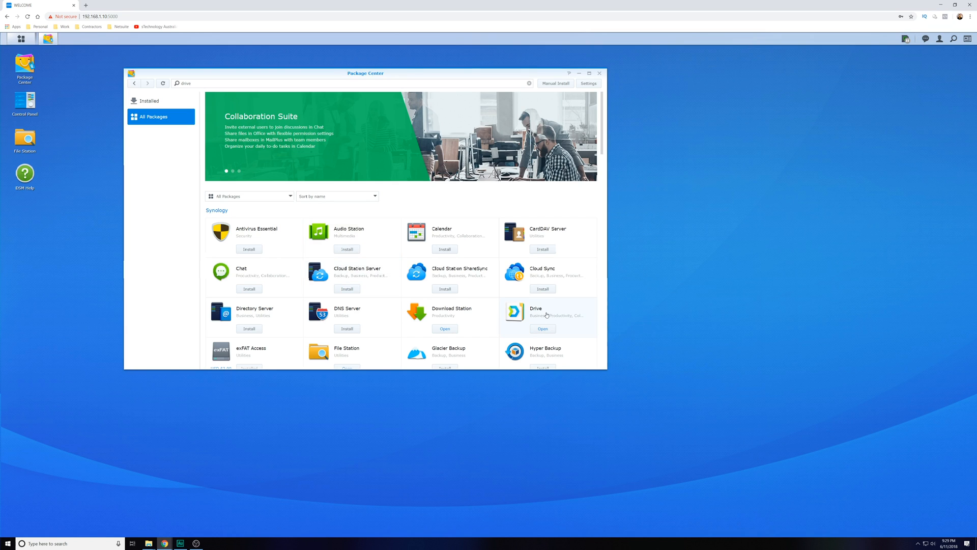
scroll("down", 3)
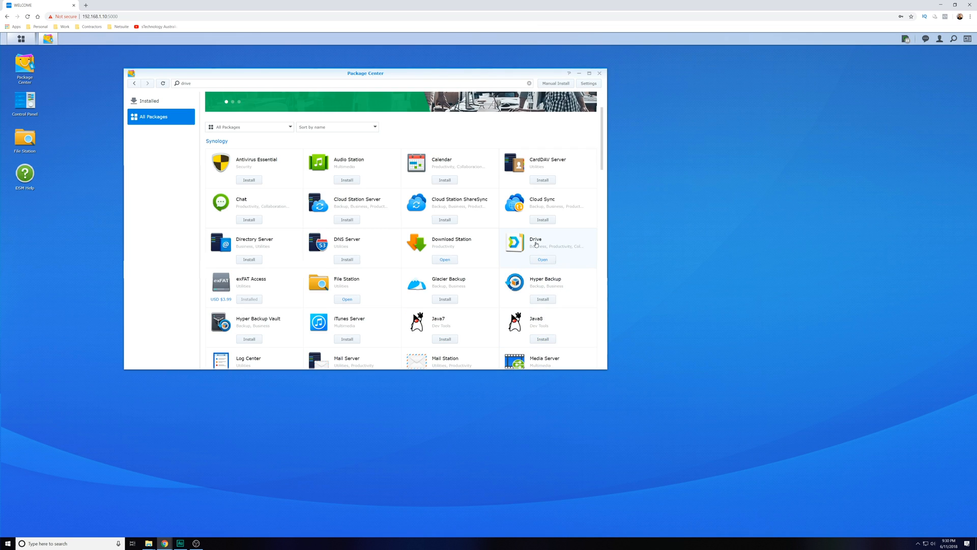
mouse_move(519, 260)
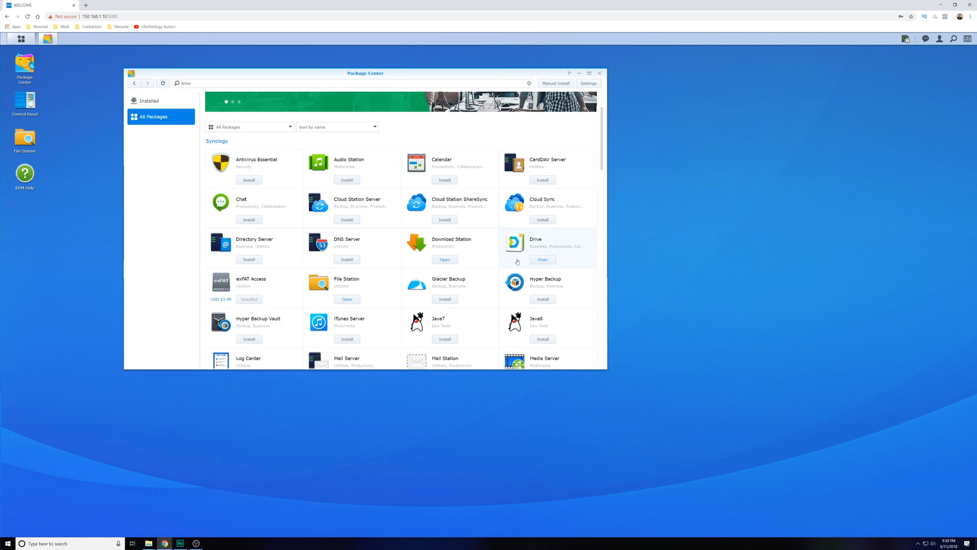
mouse_move(542, 259)
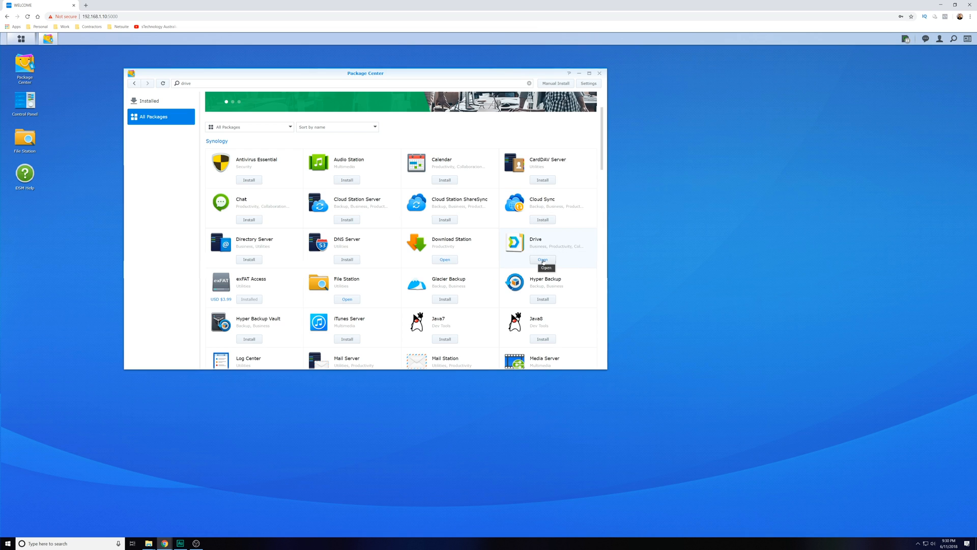
left_click(542, 259)
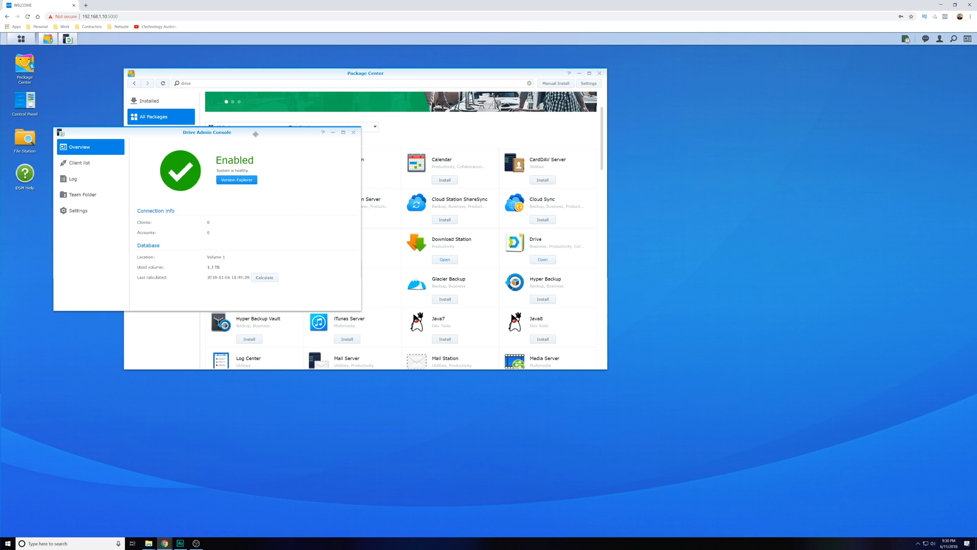
mouse_move(541, 253)
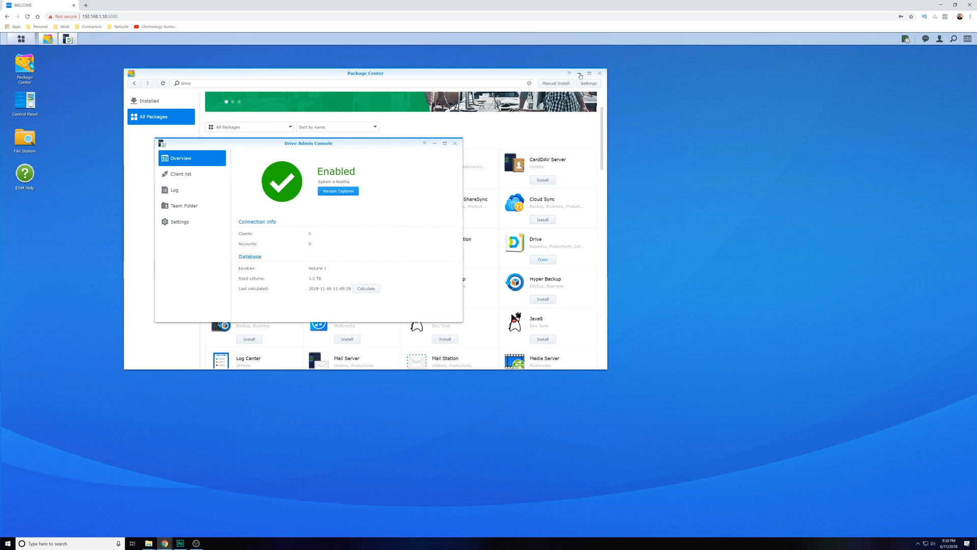
- Minimize Package Center and view the Drive client list, which has no clients
left_click(599, 73)
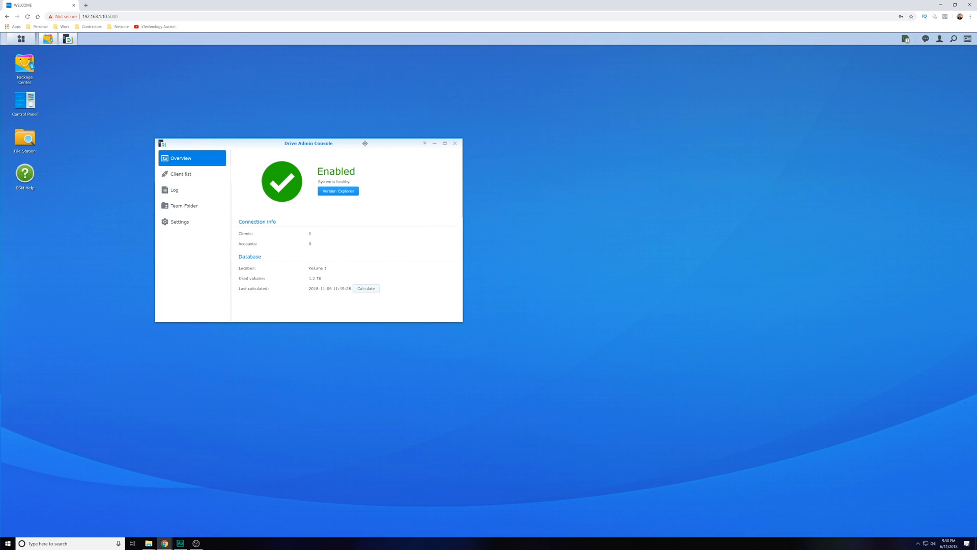
mouse_move(200, 170)
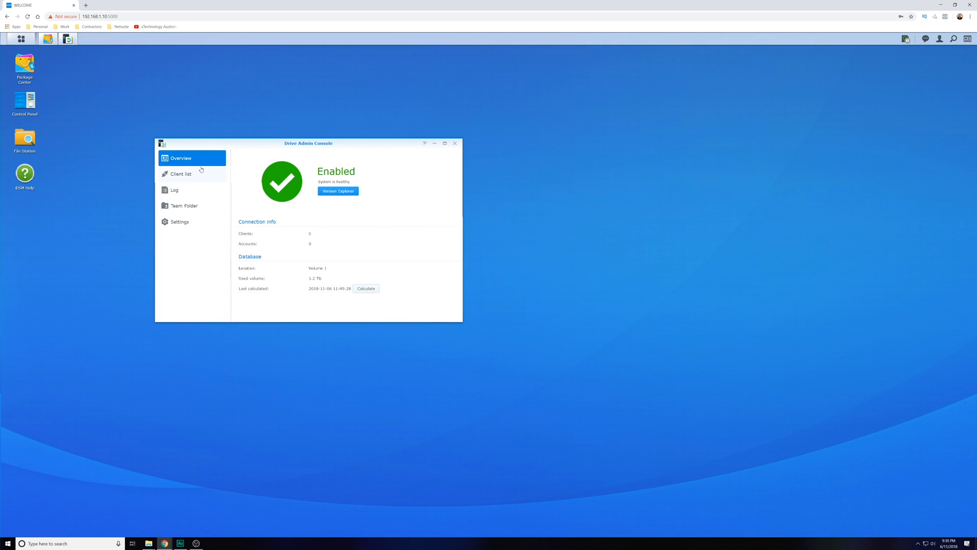
mouse_move(192, 181)
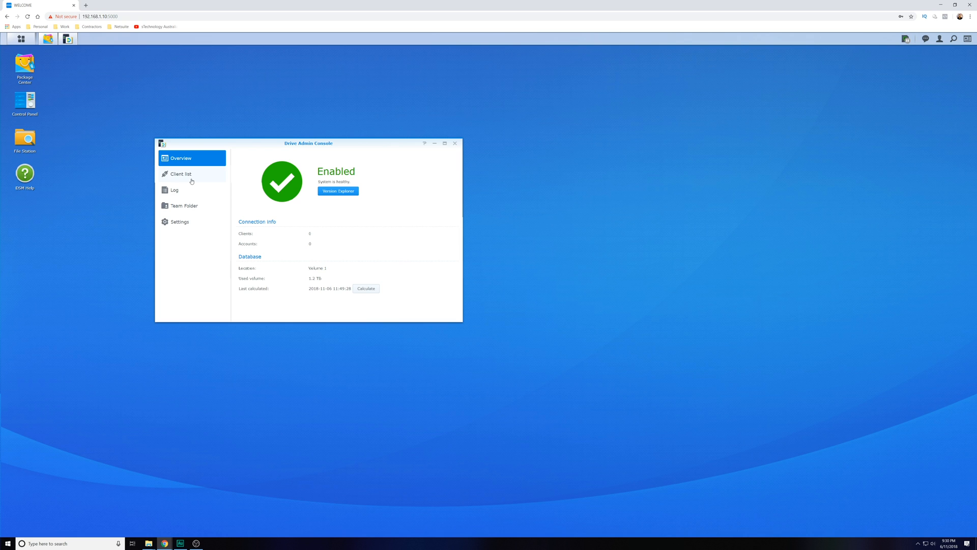
left_click(181, 174)
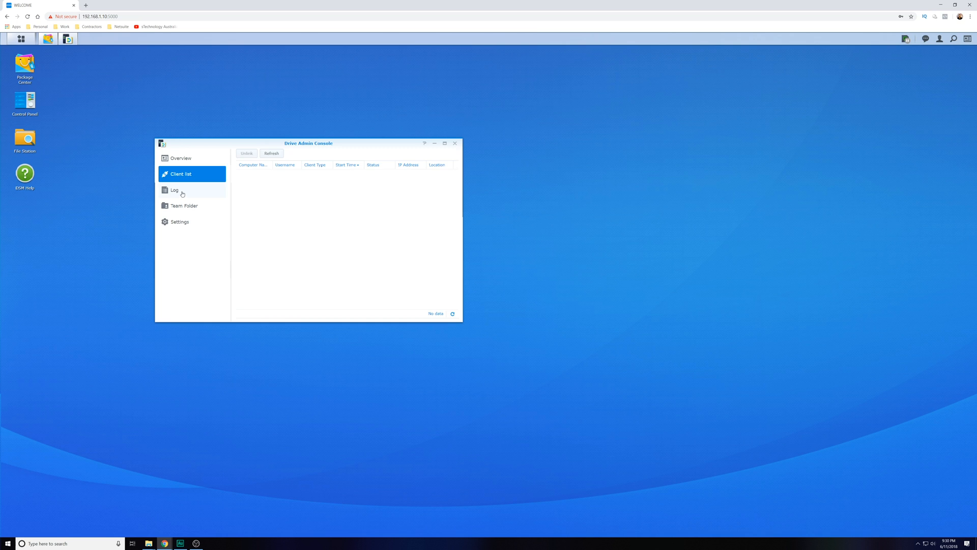
- Review the Drive log, then view the nine team folders and their status
left_click(175, 189)
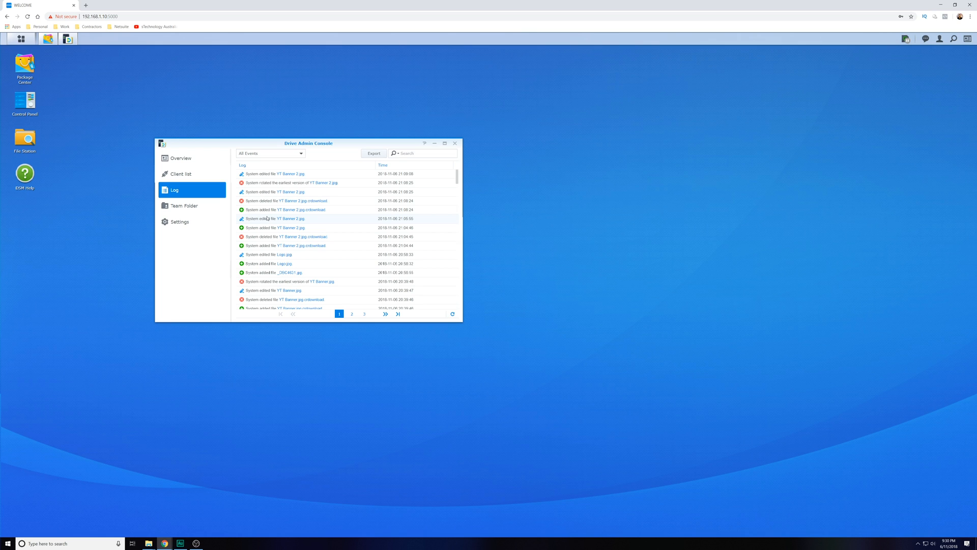
mouse_move(461, 176)
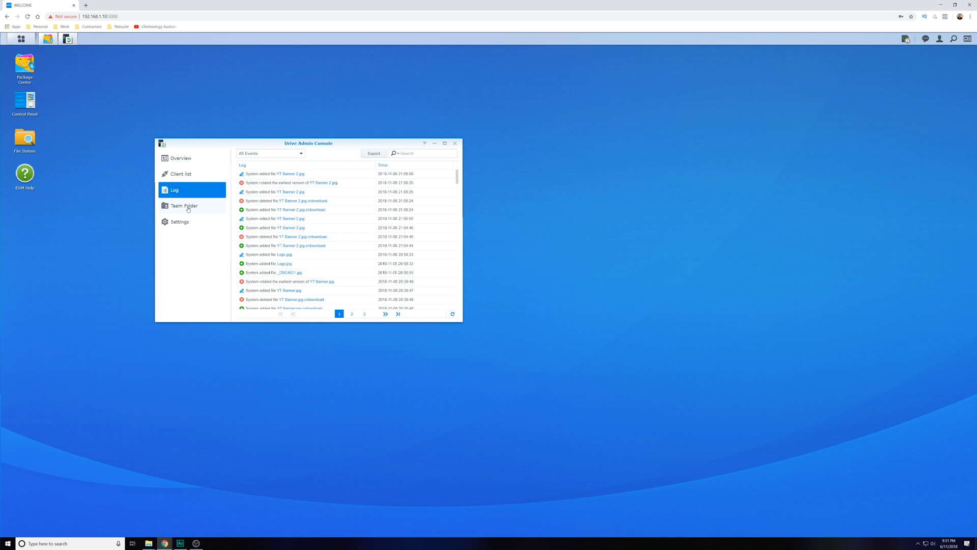
left_click(184, 205)
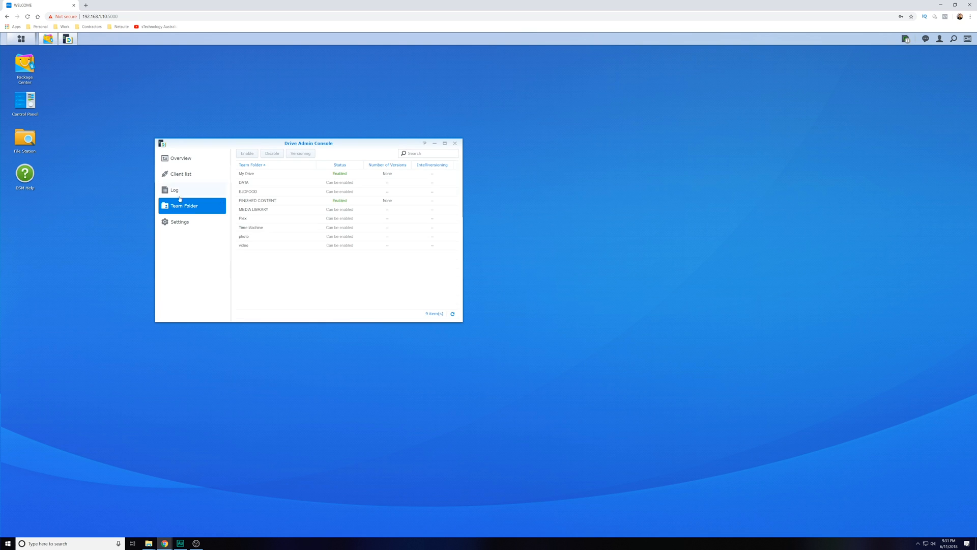
left_click(247, 173)
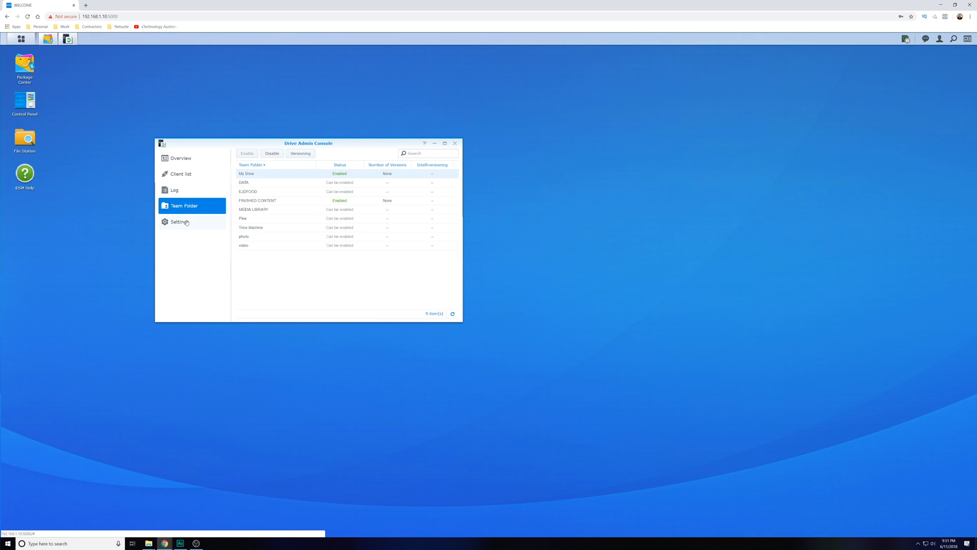
- Show Drive settings with the SYNC user sync profile applied to four users
left_click(179, 222)
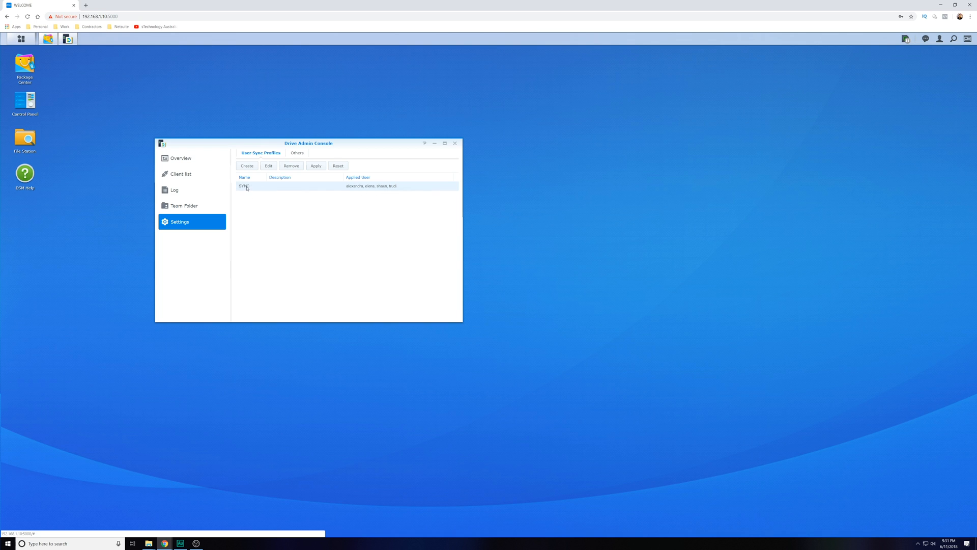
mouse_move(291, 224)
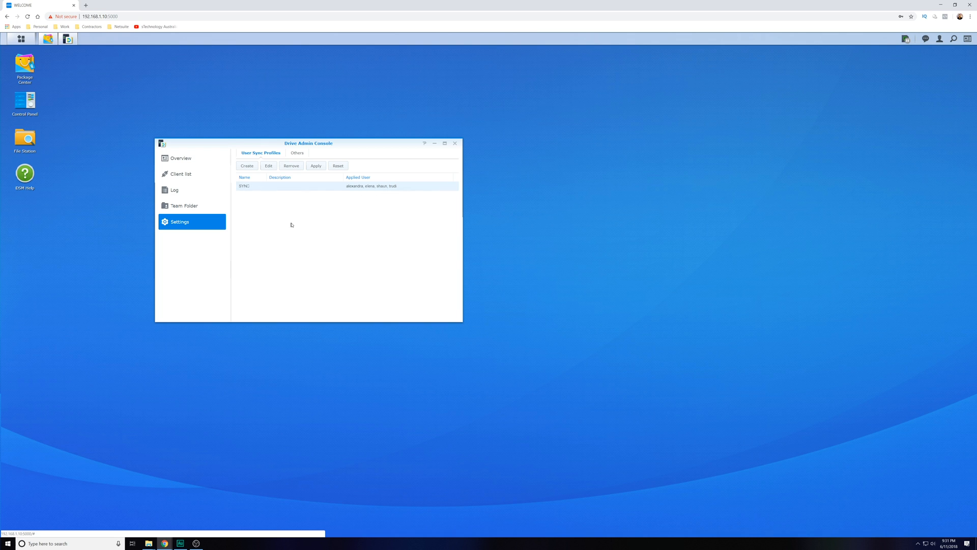
mouse_move(380, 187)
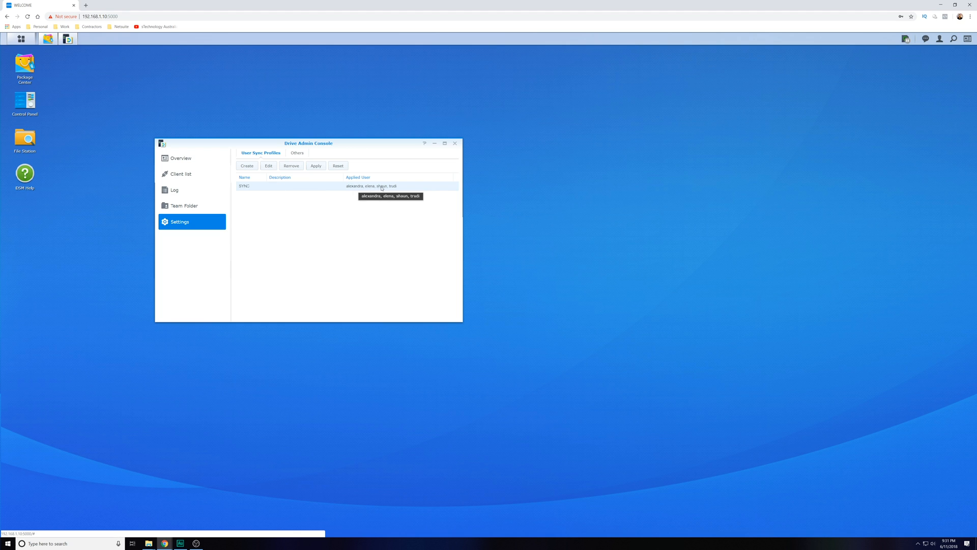
mouse_move(181, 174)
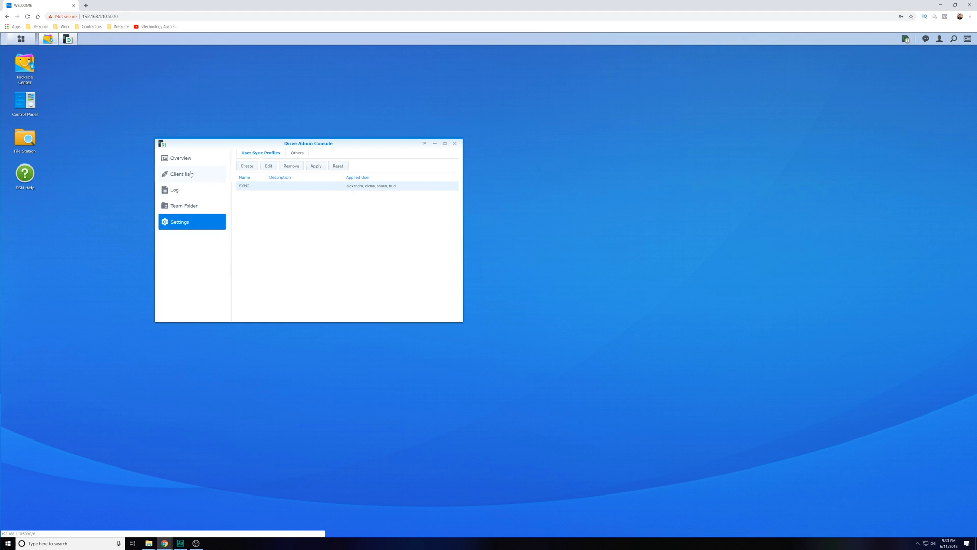
mouse_move(252, 191)
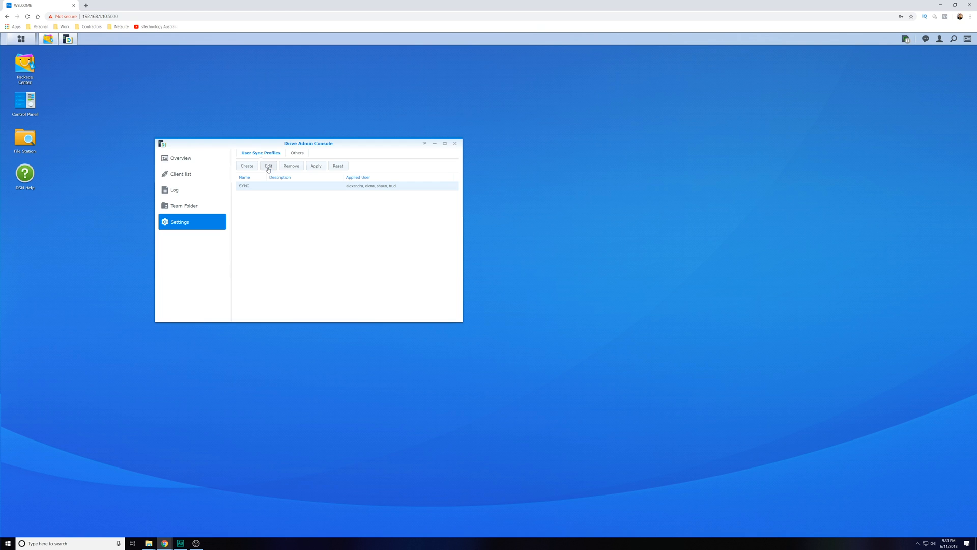
left_click(268, 165)
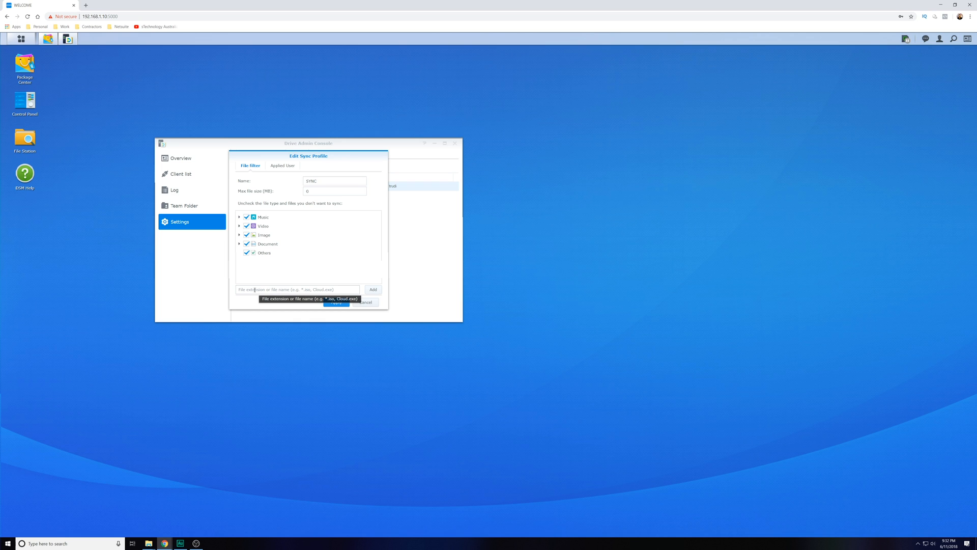
mouse_move(307, 289)
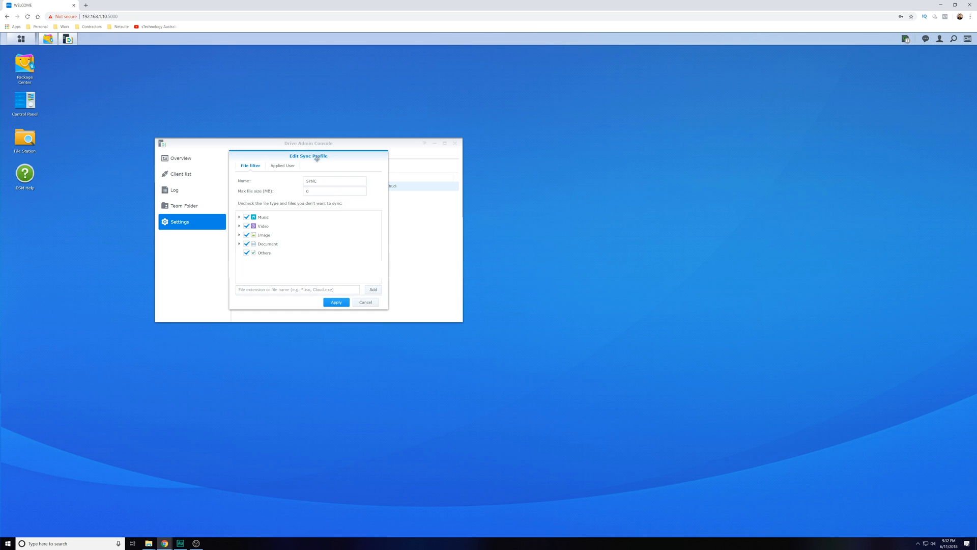
mouse_move(320, 191)
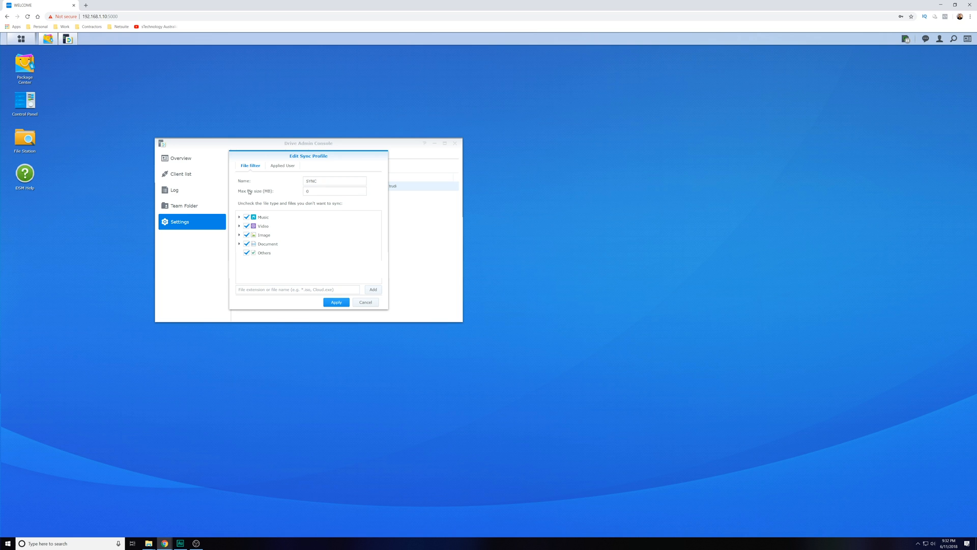
- Apply the SYNC sync profile to four checked local users
left_click(282, 165)
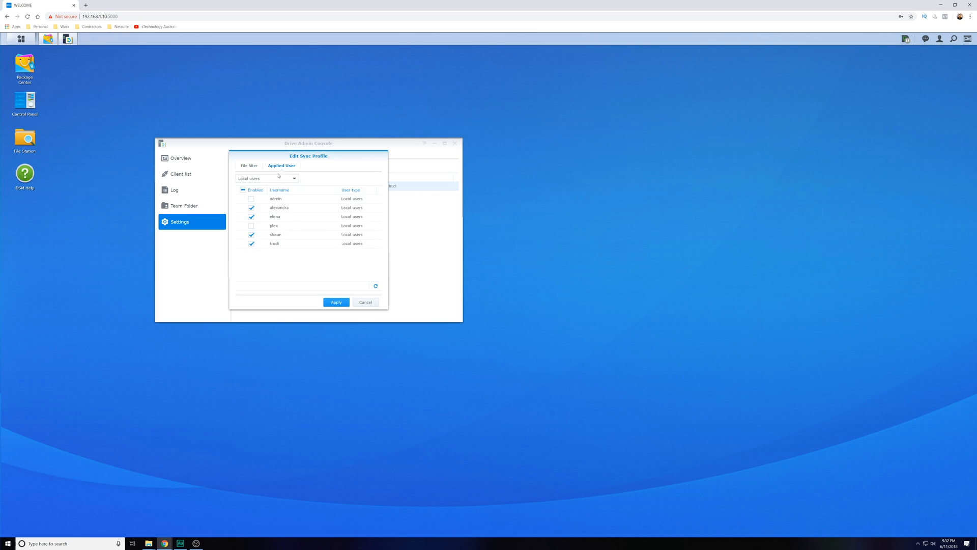
left_click(251, 234)
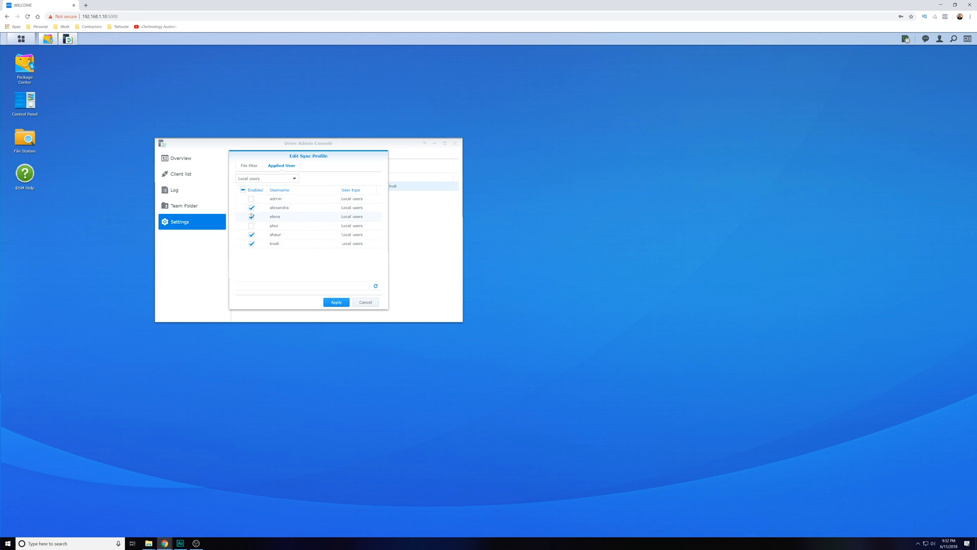
left_click(251, 216)
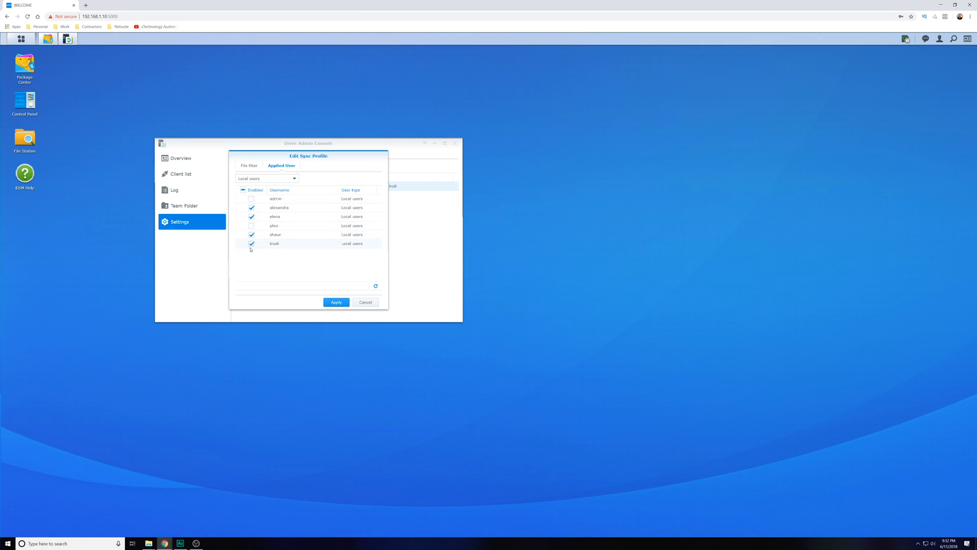
left_click(251, 243)
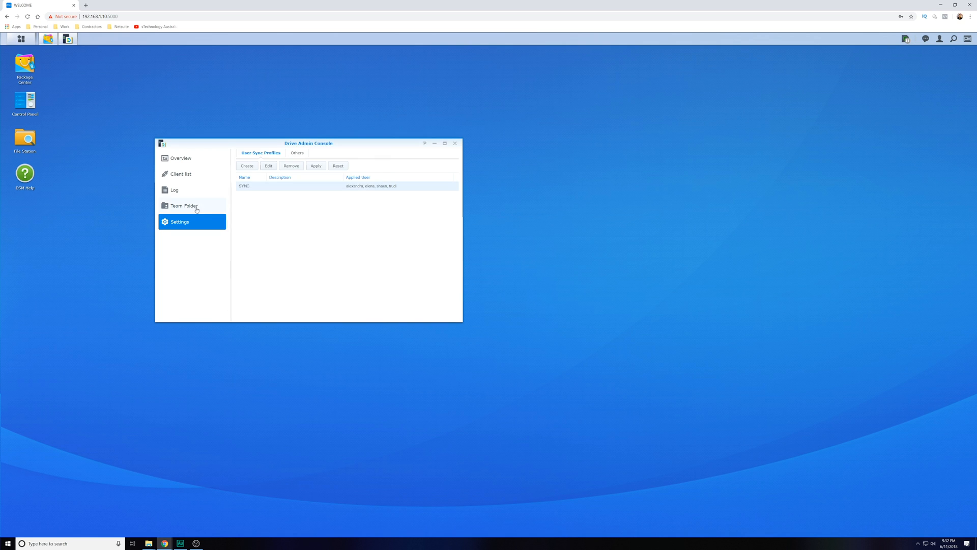
- Return to the team folder list showing My Drive and FINISHED CONTENT enabled
left_click(184, 206)
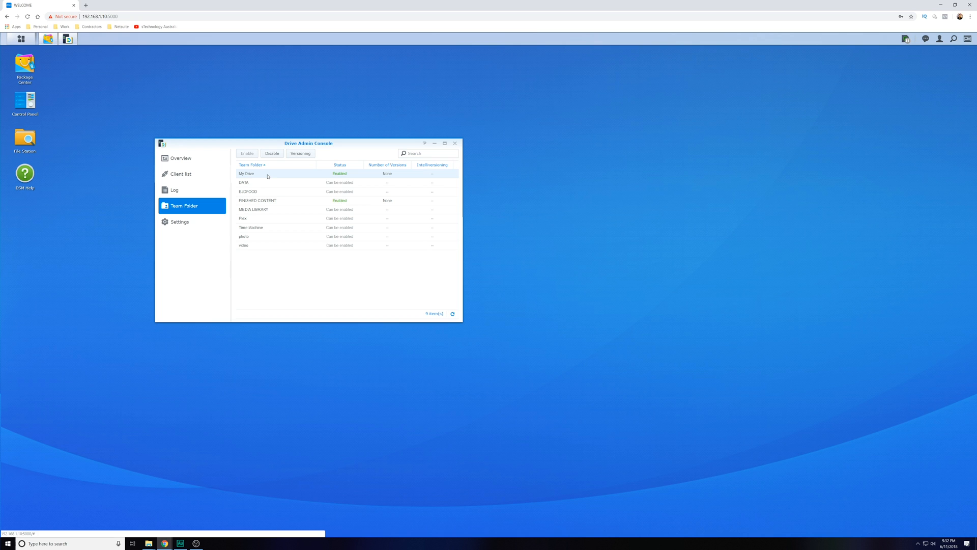
mouse_move(302, 161)
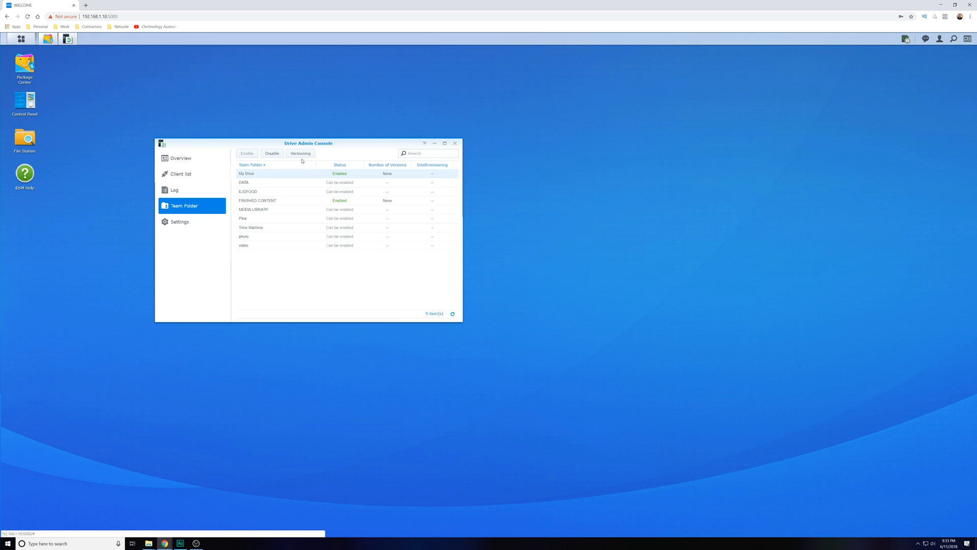
left_click(300, 153)
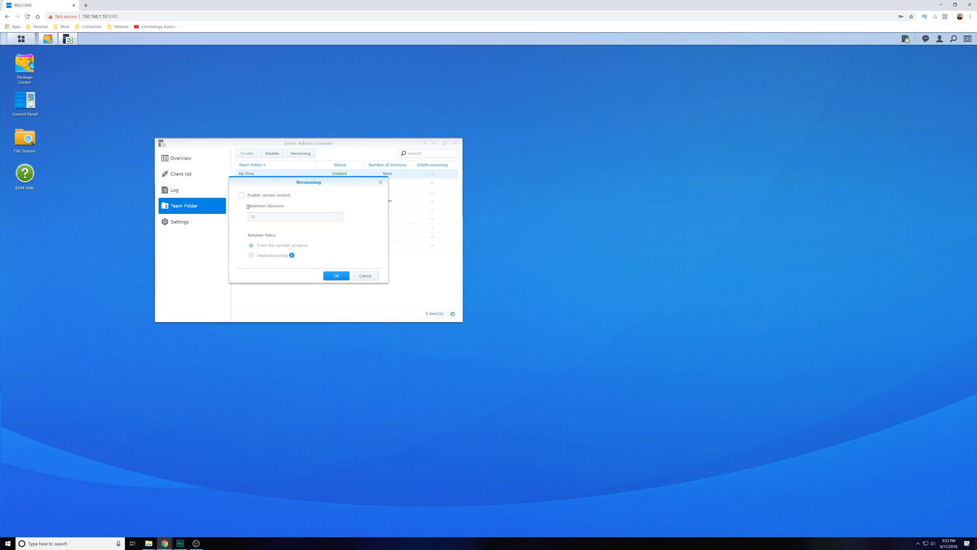
mouse_move(256, 220)
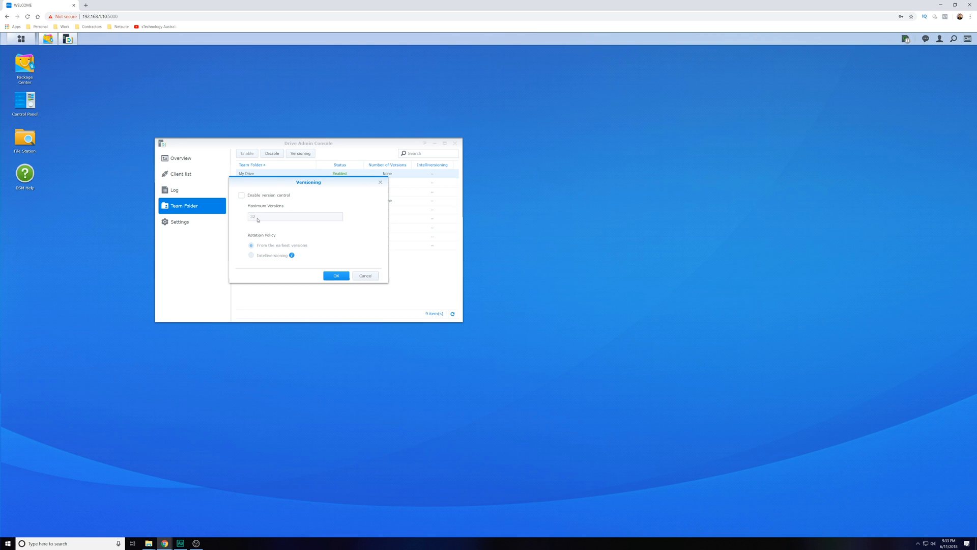
mouse_move(356, 261)
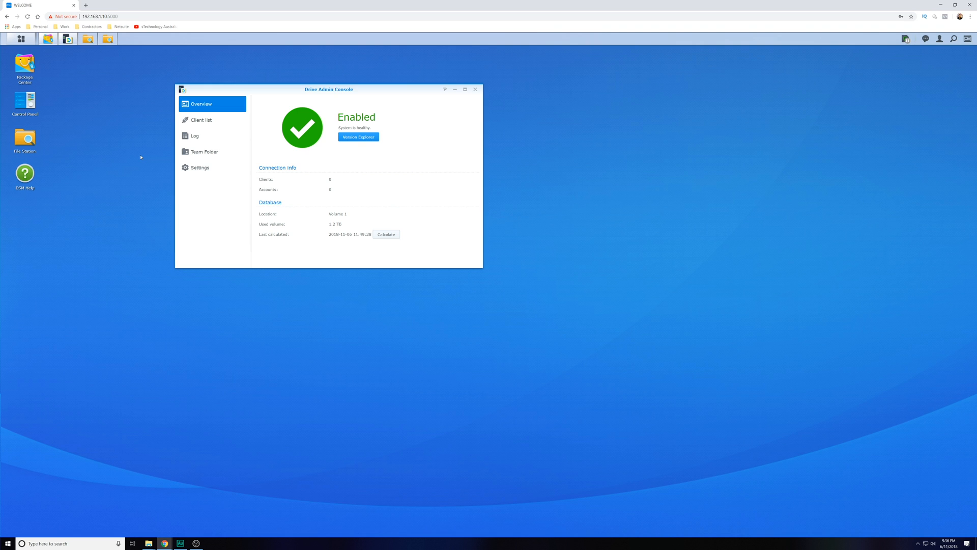
mouse_move(39, 150)
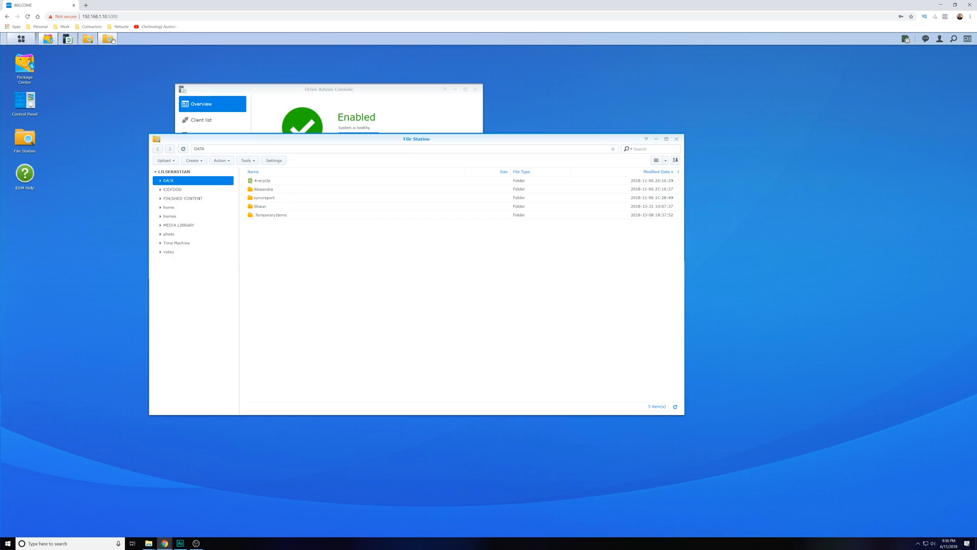
- Browse File Station to homes > shaun > Drive, containing Shaun and Moments folders
left_click(169, 207)
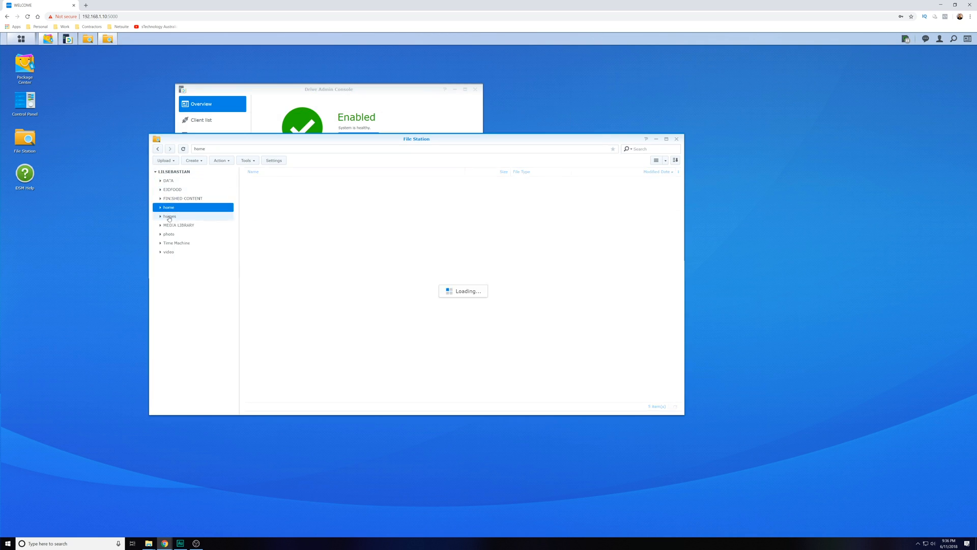
left_click(169, 216)
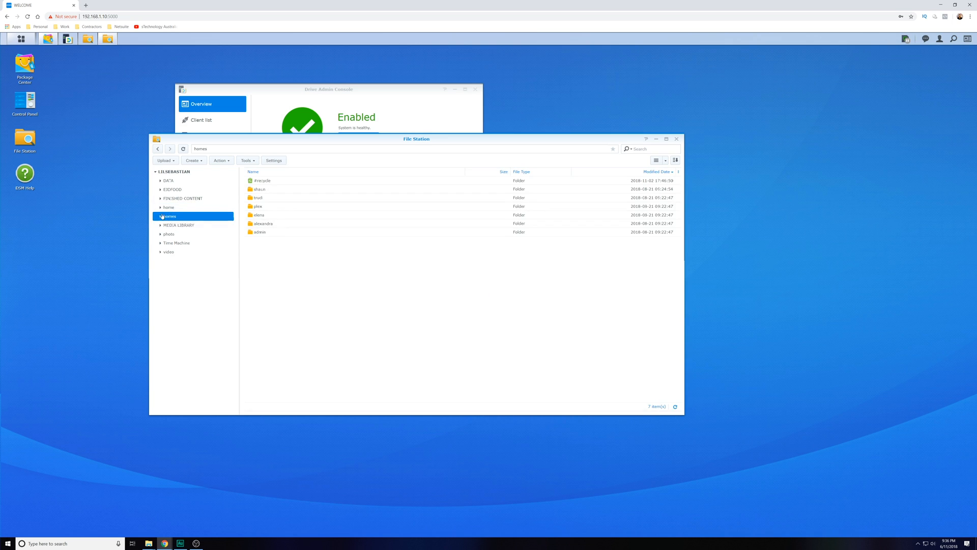
mouse_move(259, 189)
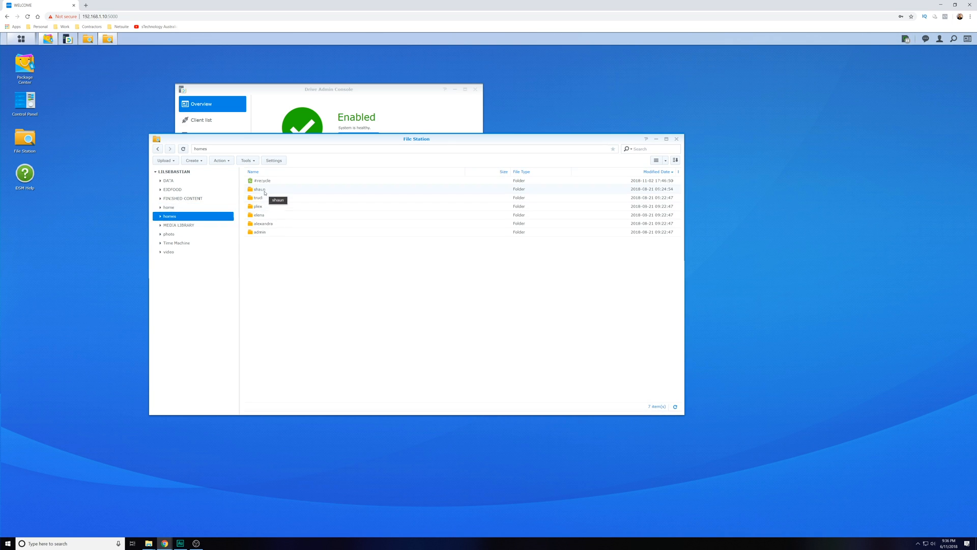
mouse_move(264, 254)
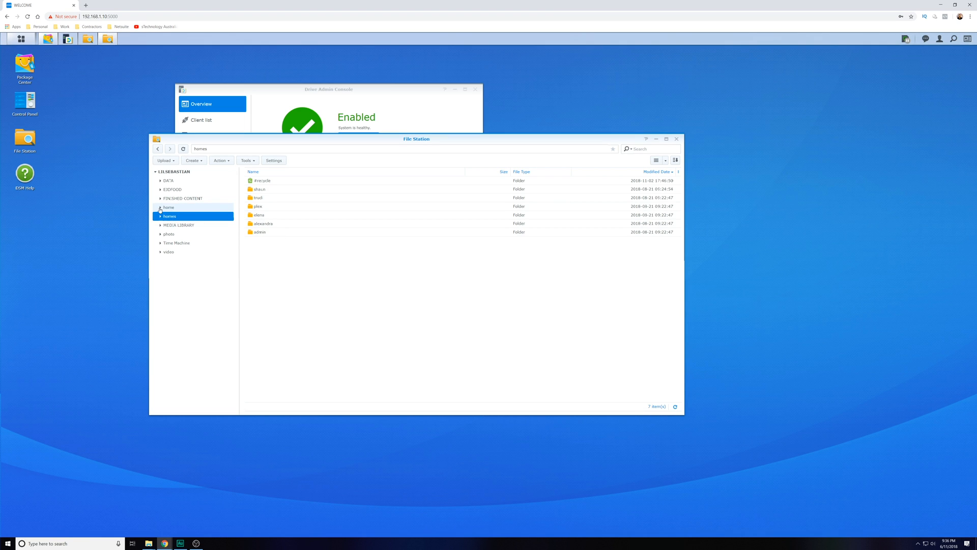
left_click(161, 208)
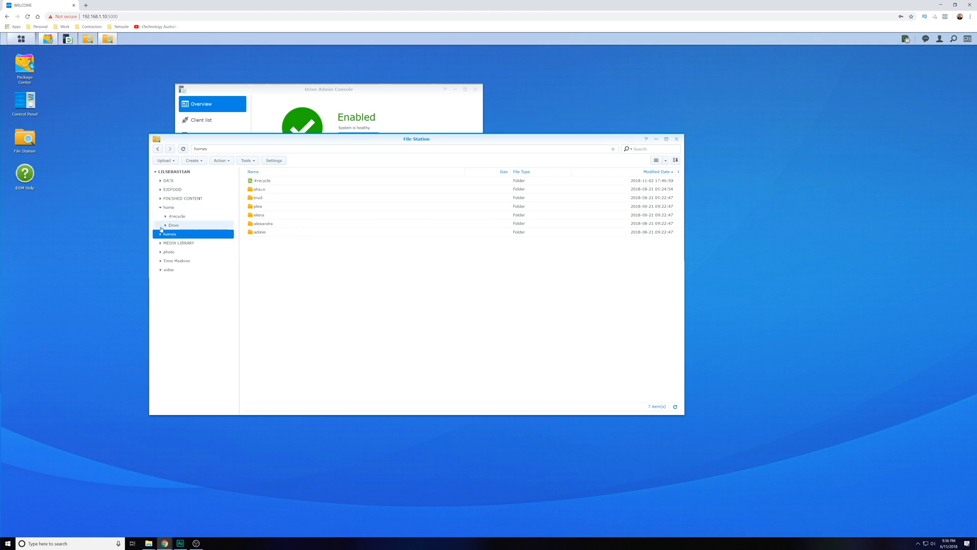
left_click(161, 234)
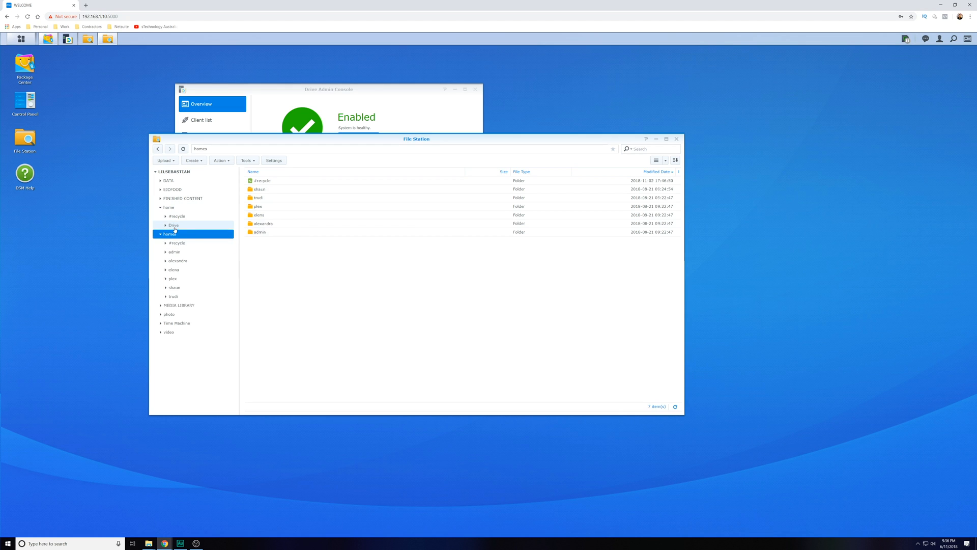
left_click(173, 225)
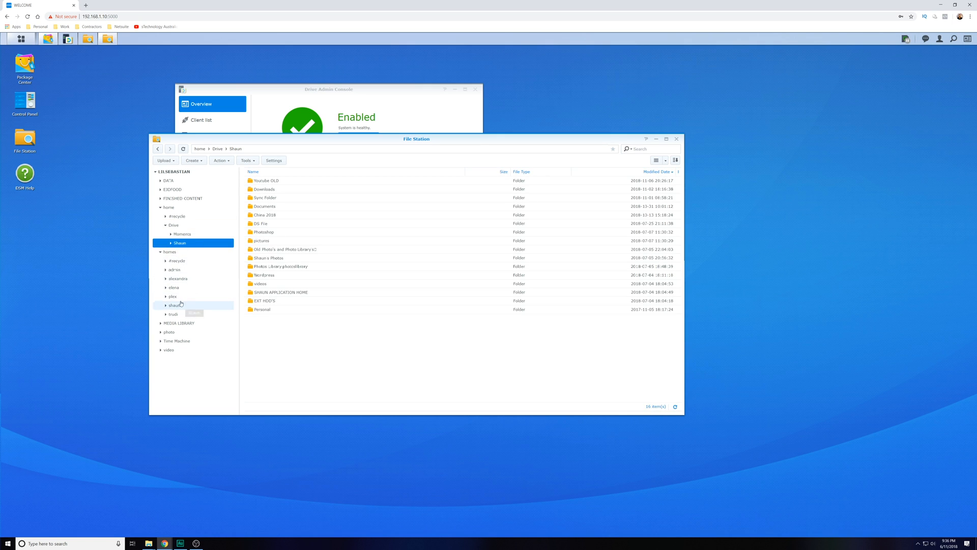
left_click(175, 304)
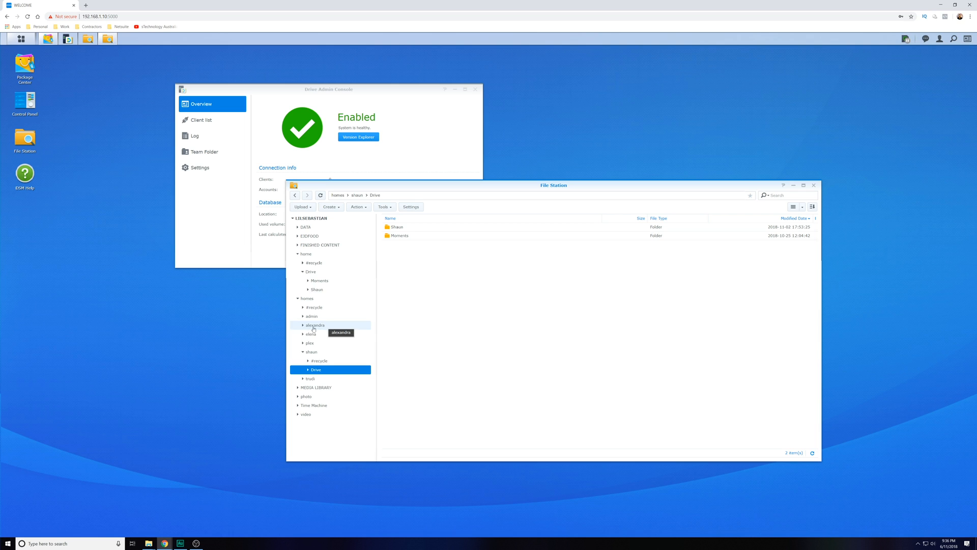
mouse_move(312, 334)
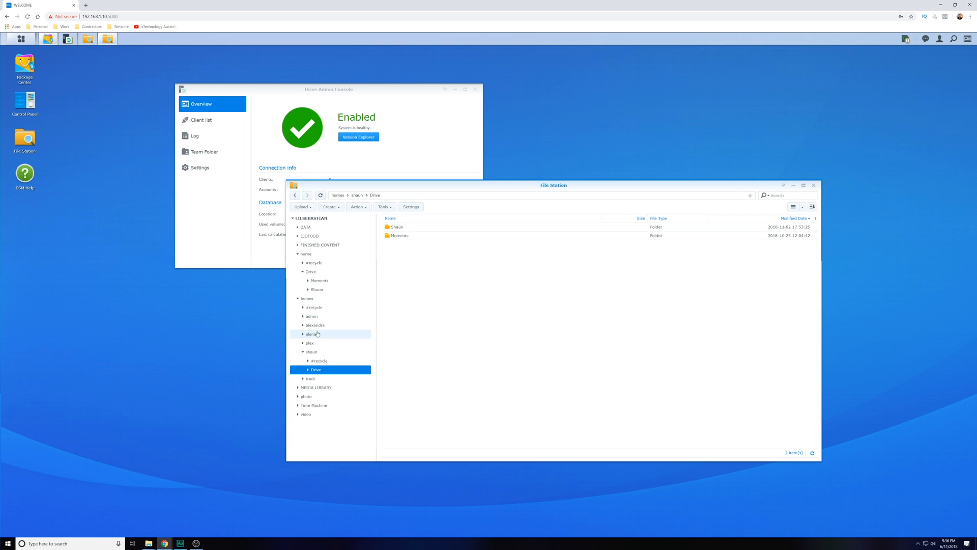
mouse_move(317, 289)
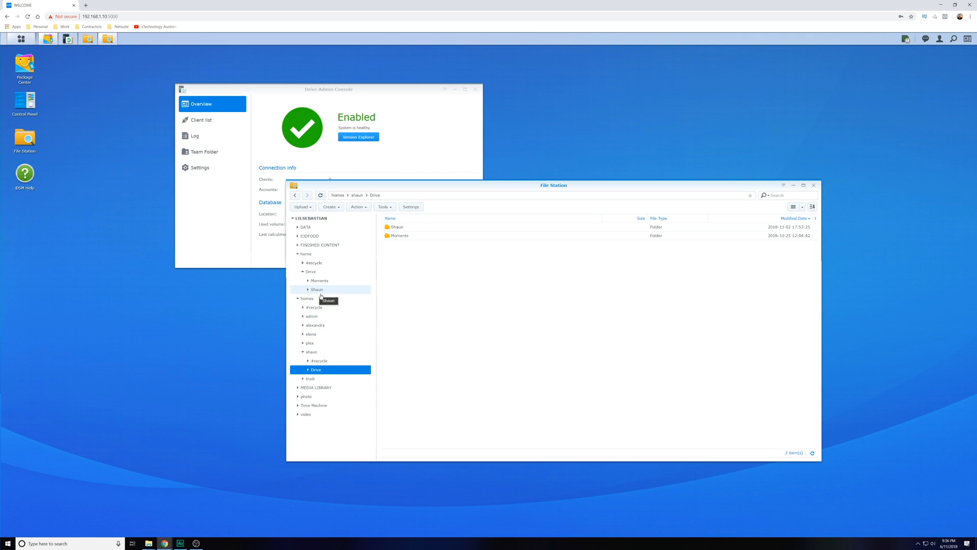
mouse_move(309, 294)
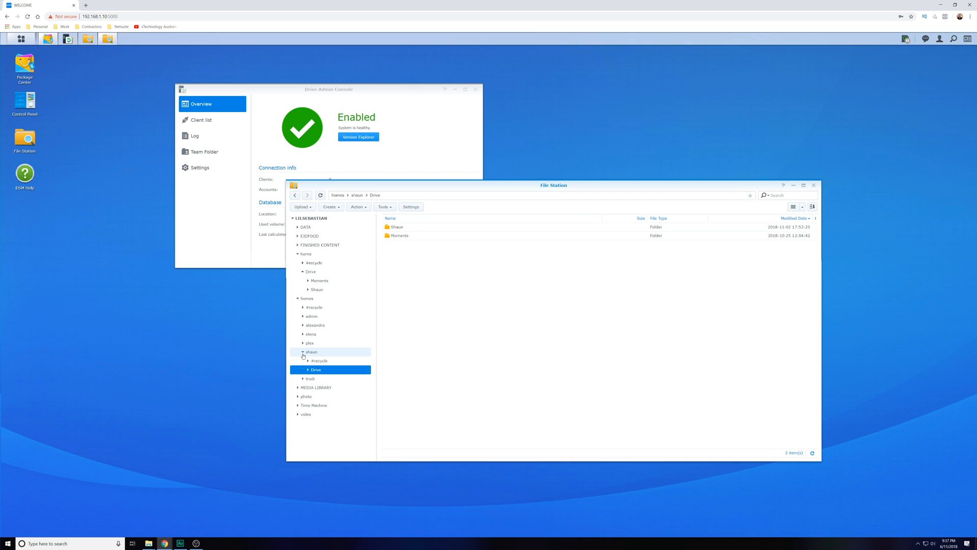
mouse_move(304, 356)
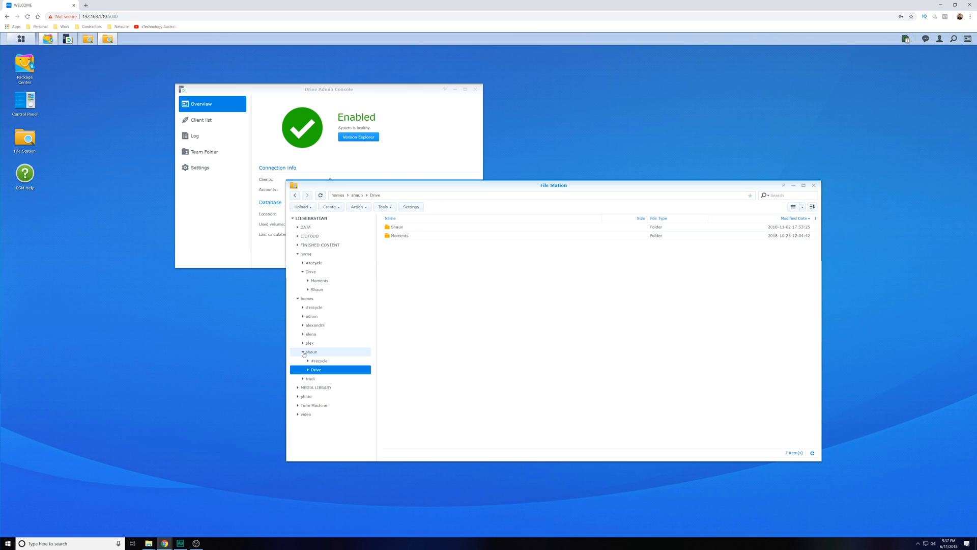
left_click(305, 253)
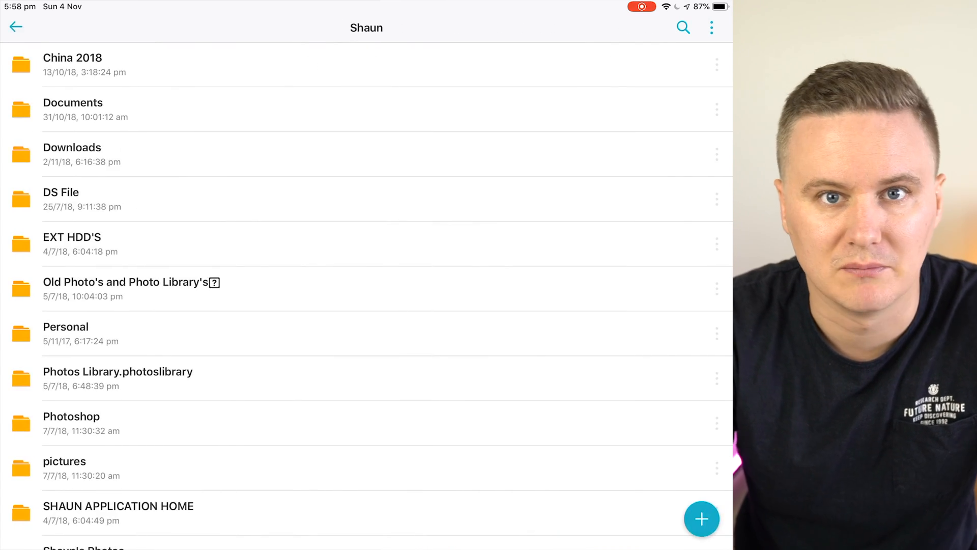
- Preview 'atto benchmark withoutscreen capture.png' from the SSD Benchmark Images folder
scroll("down", 3)
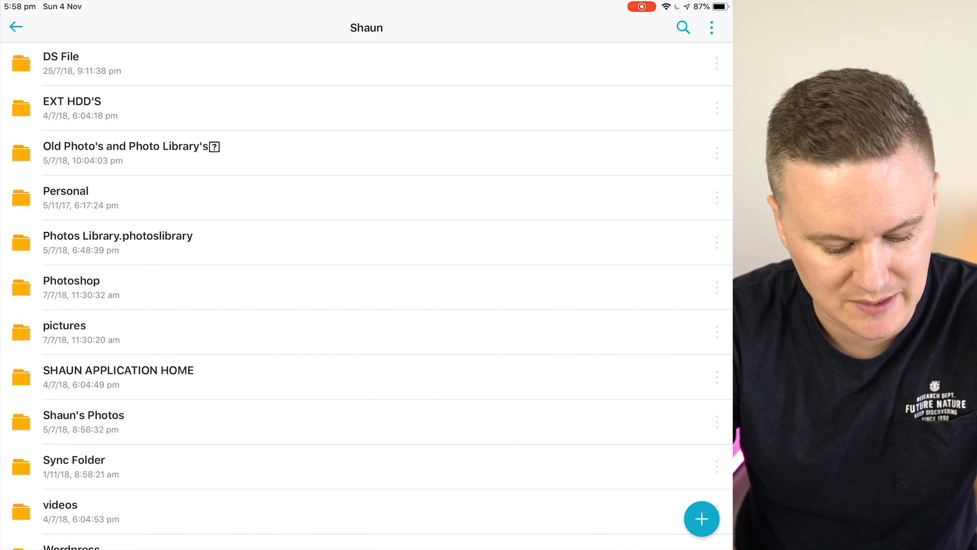
scroll("down", 3)
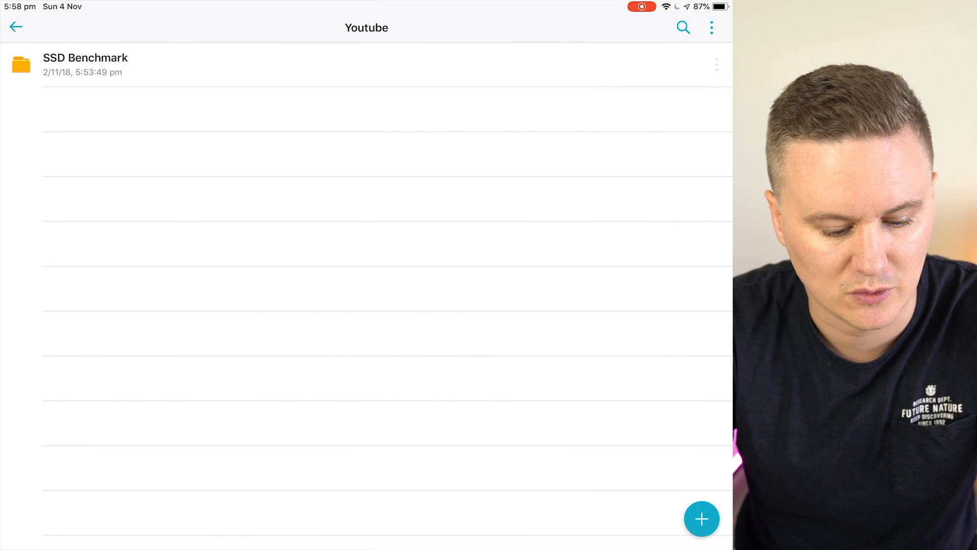
left_click(85, 57)
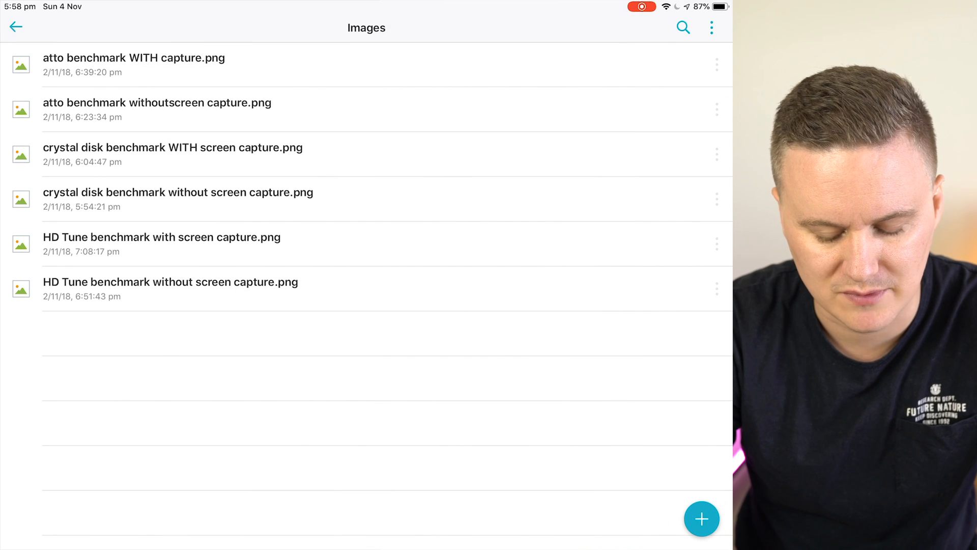
left_click(156, 110)
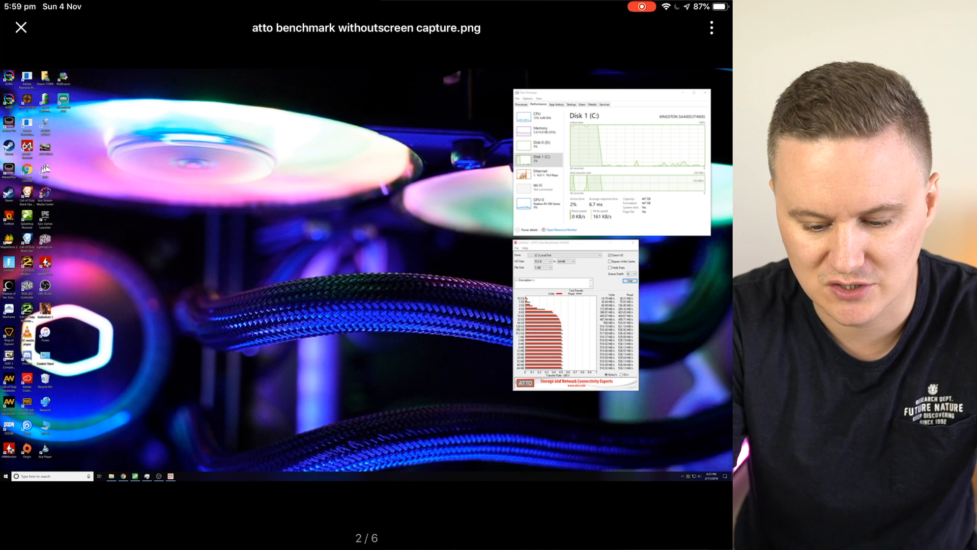
- Review the image's share link, then close the preview back to Images
left_click(711, 27)
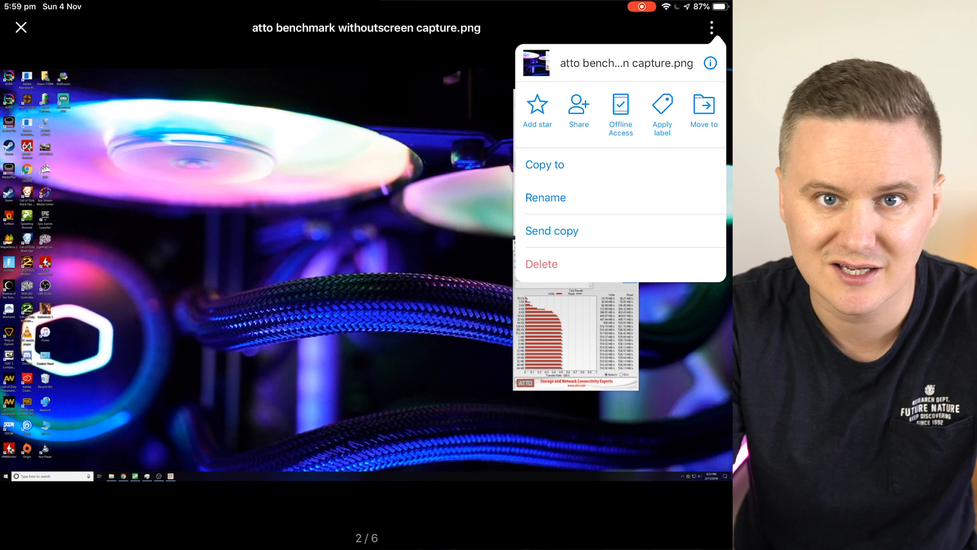
left_click(578, 109)
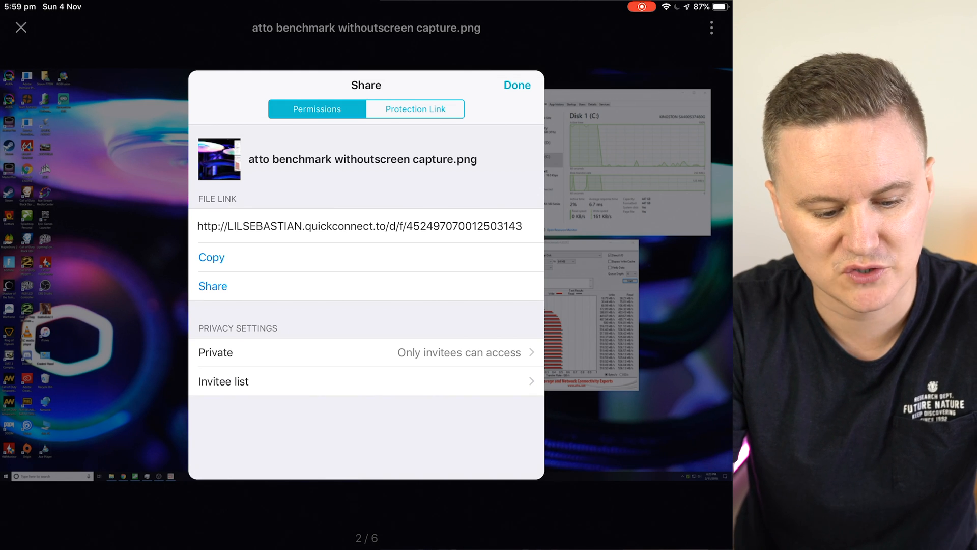
left_click(517, 85)
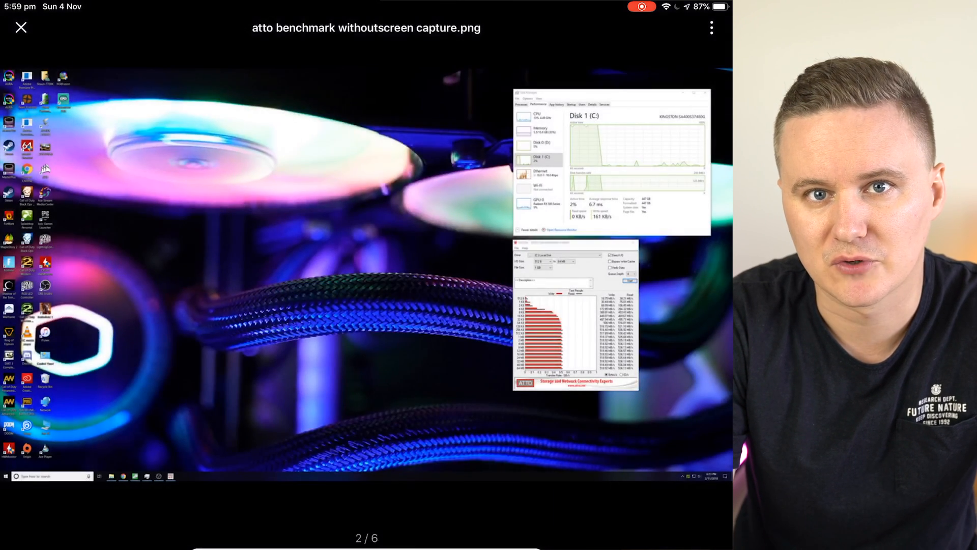
left_click(20, 28)
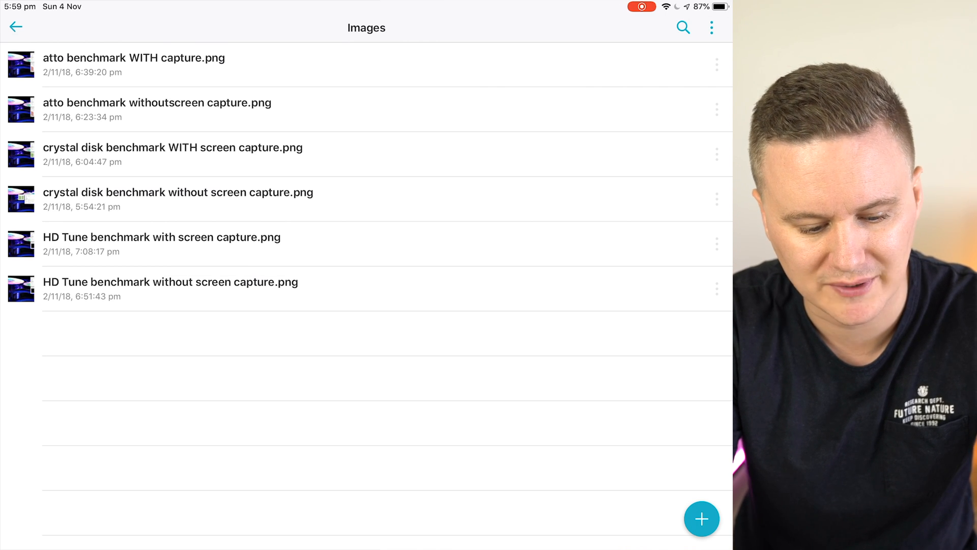
- Go back up to the My Drive root and open the navigation panel
left_click(16, 27)
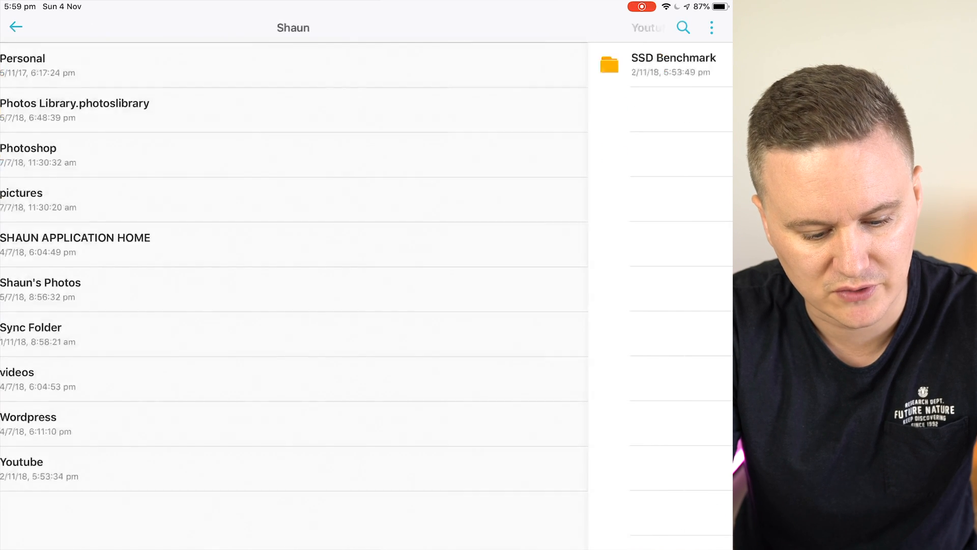
left_click(16, 27)
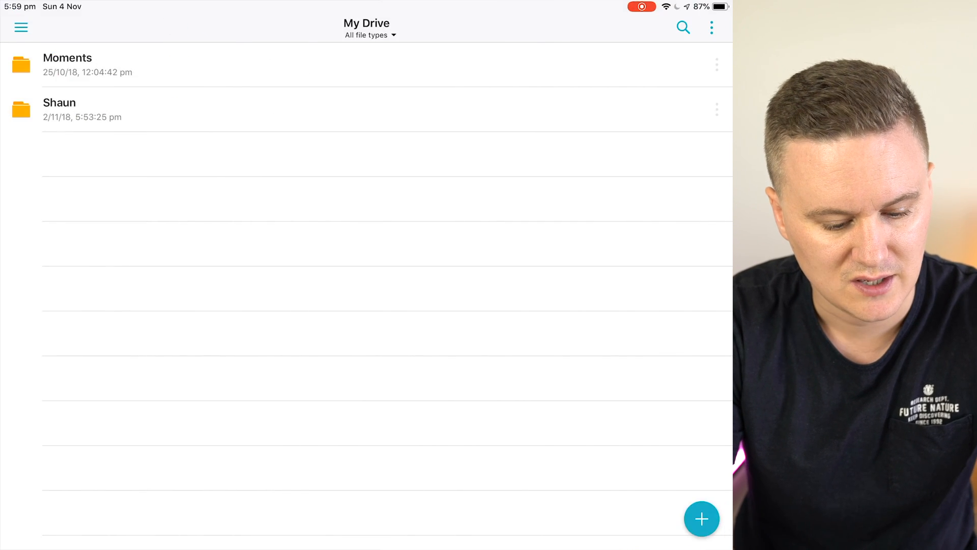
left_click(21, 27)
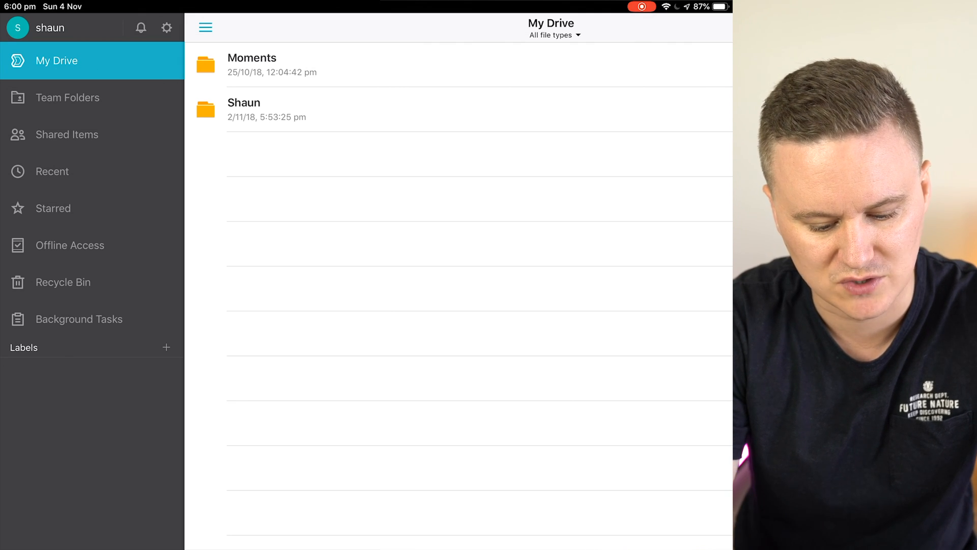
left_click(167, 28)
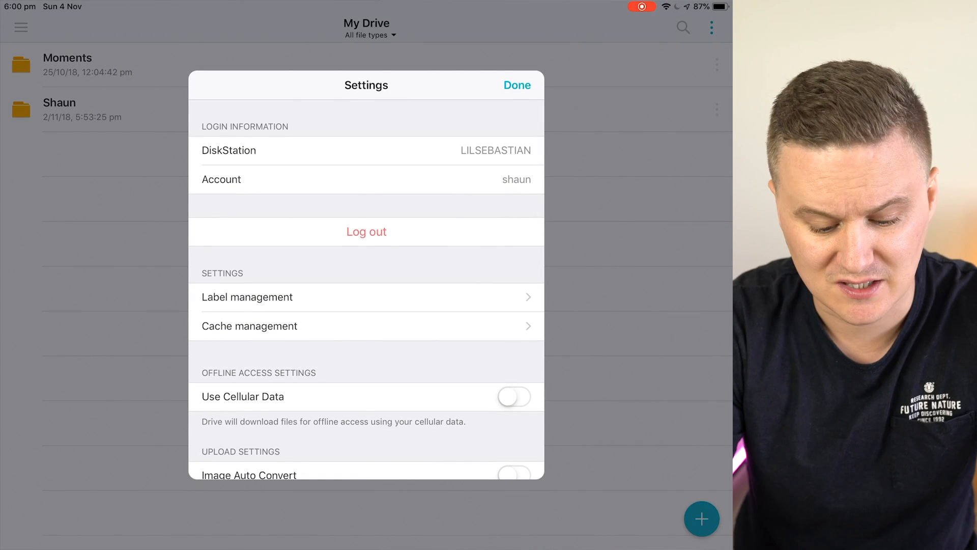
scroll("down", 3)
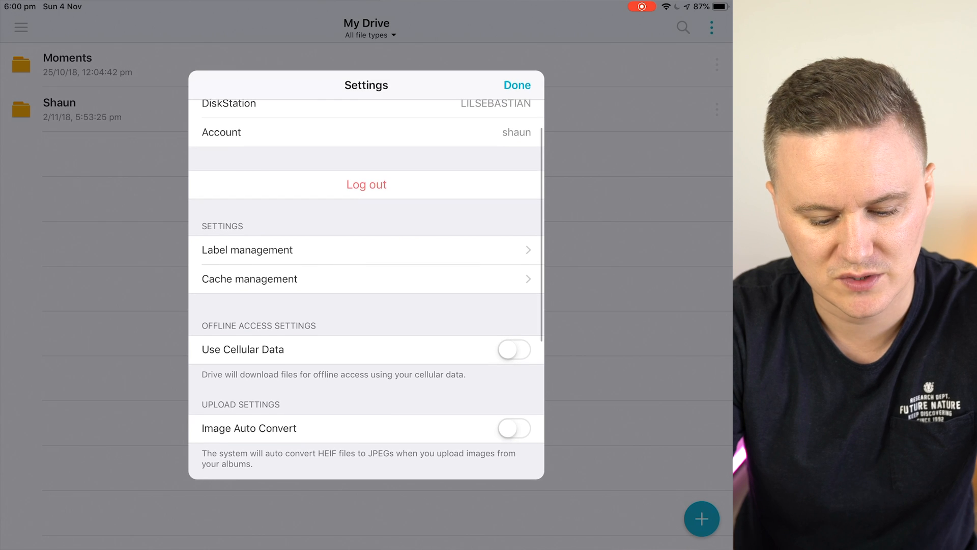
left_click(250, 278)
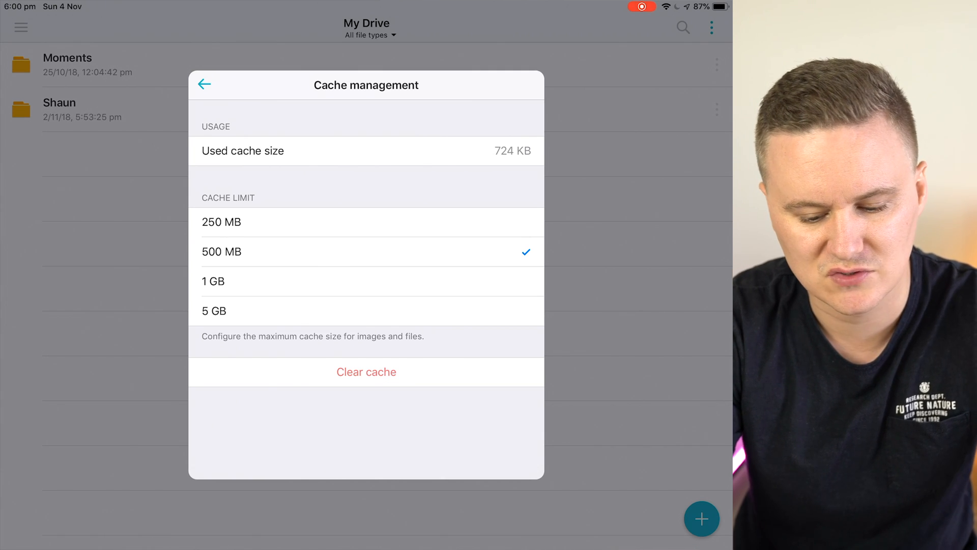
left_click(204, 85)
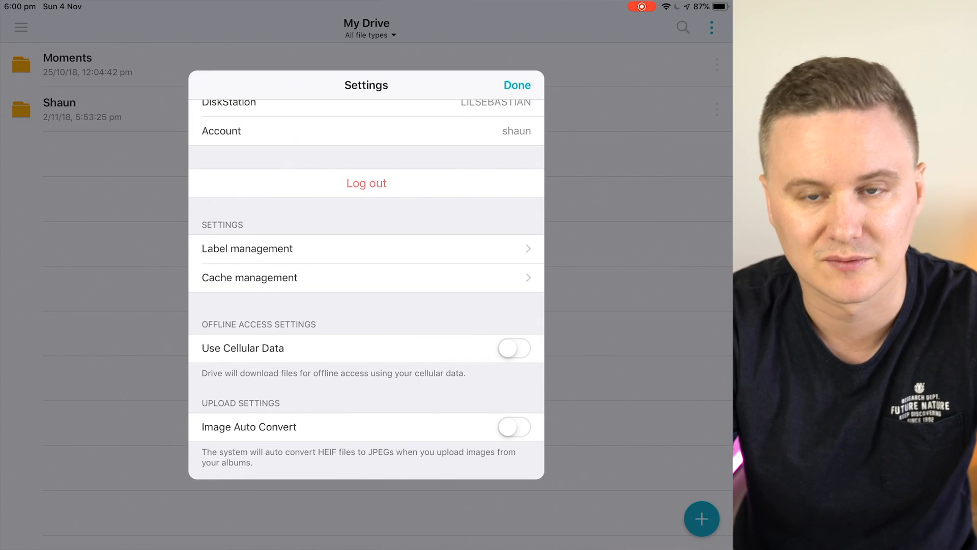
left_click(517, 85)
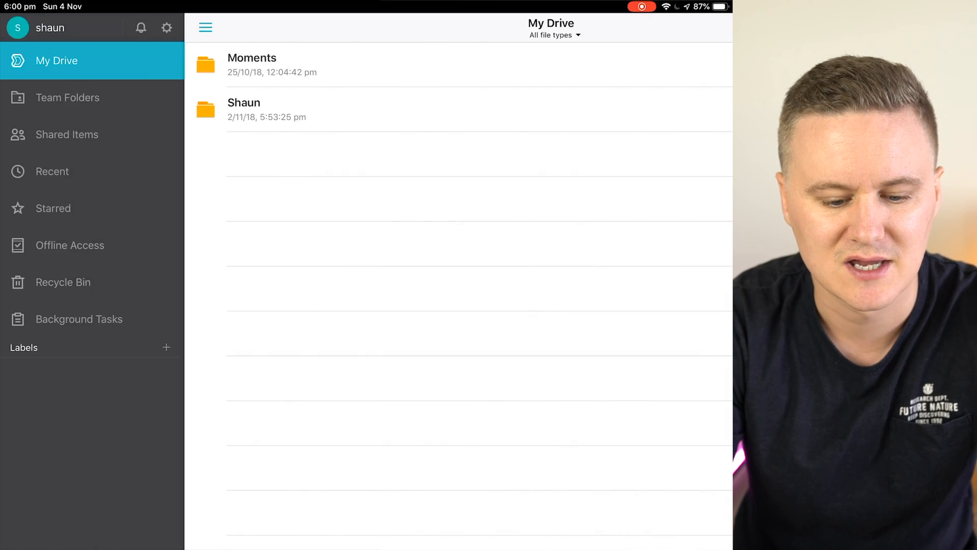
left_click(70, 245)
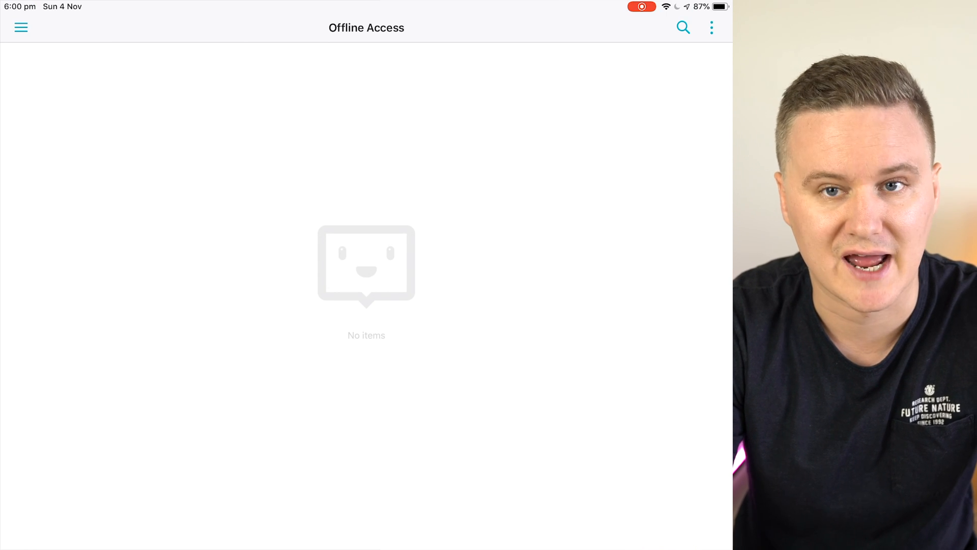
left_click(21, 27)
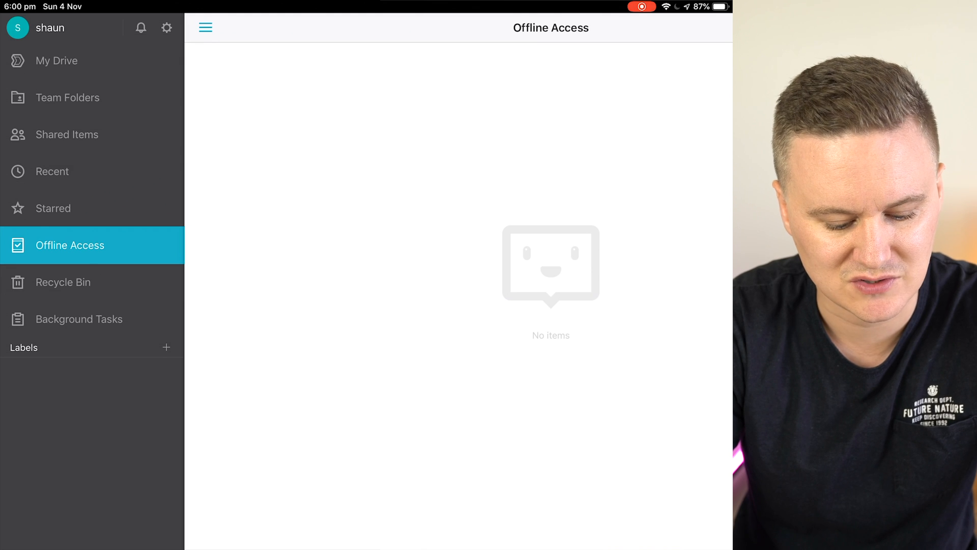
left_click(62, 282)
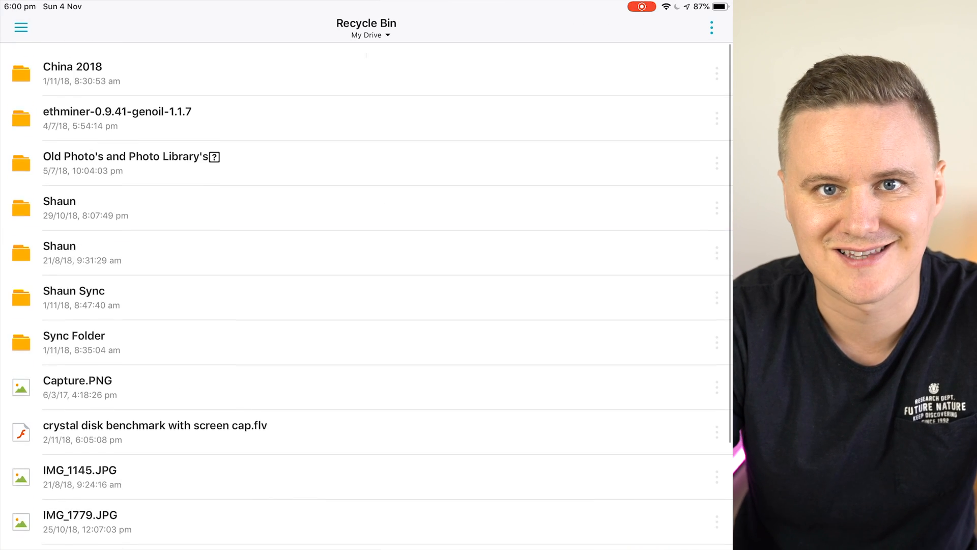
scroll("up", 3)
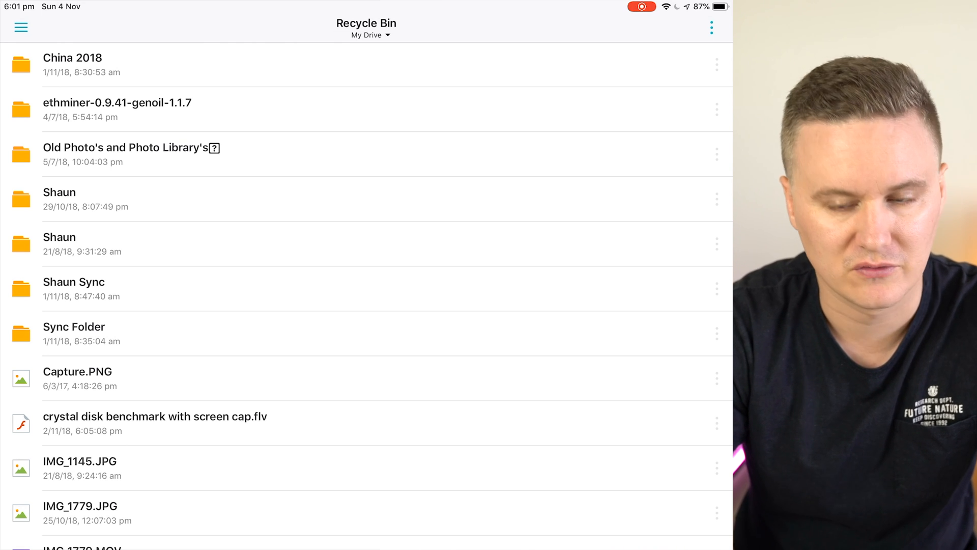
left_click(20, 27)
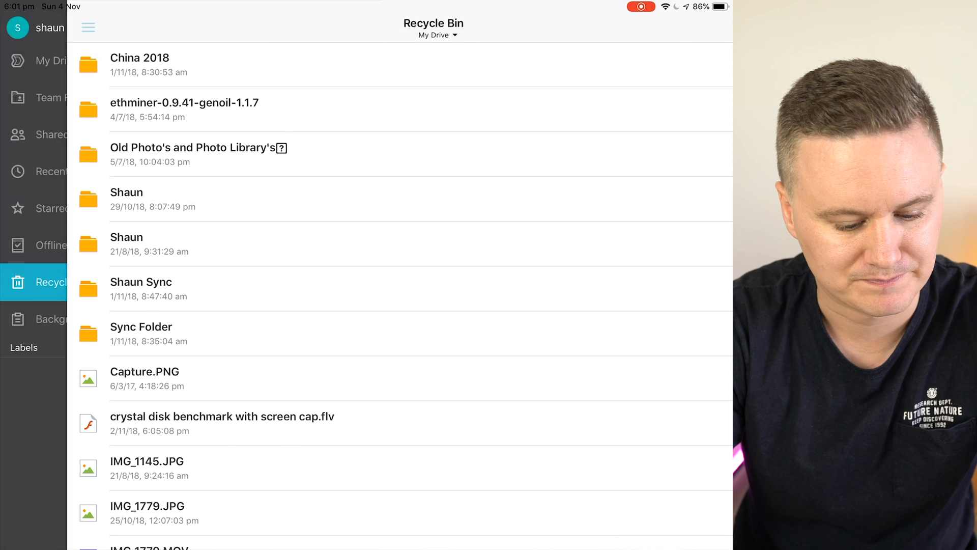
left_click(88, 27)
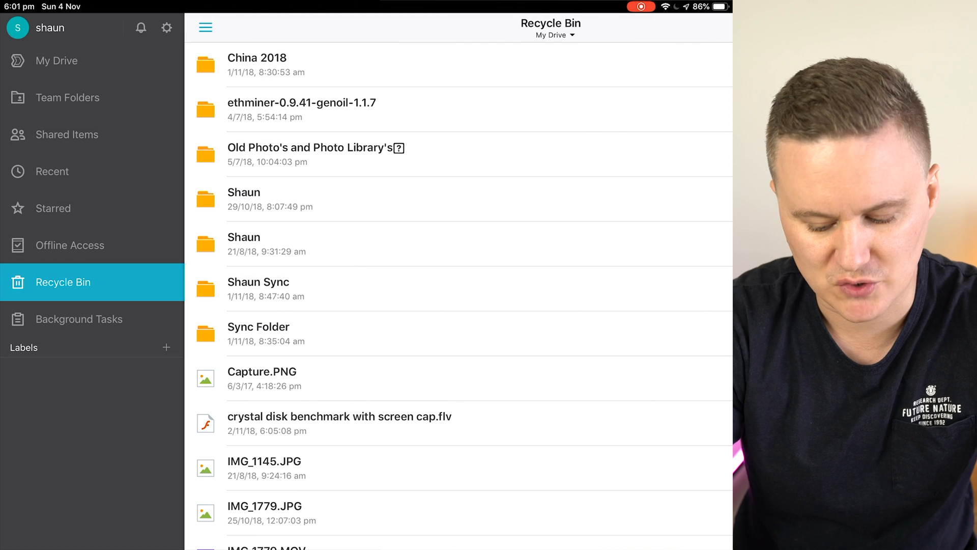
left_click(53, 60)
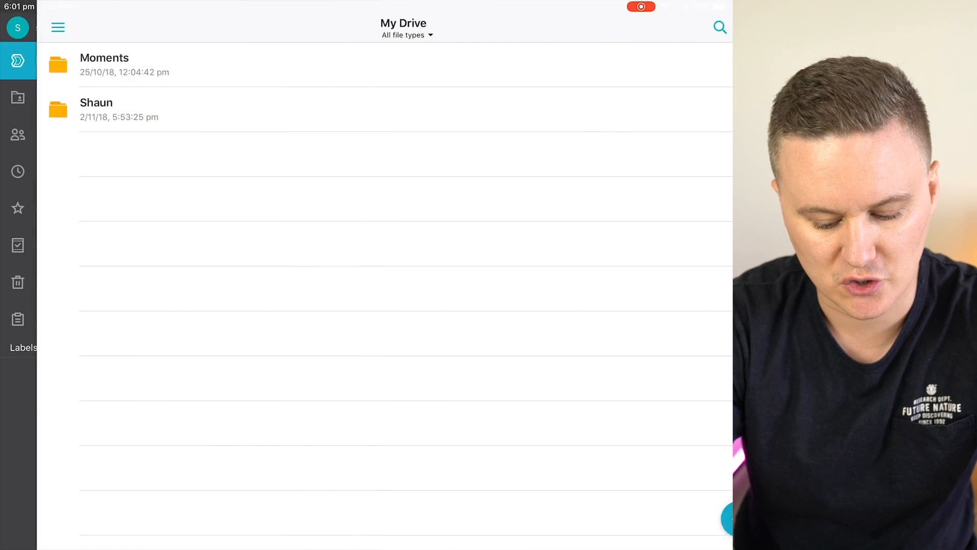
left_click(701, 518)
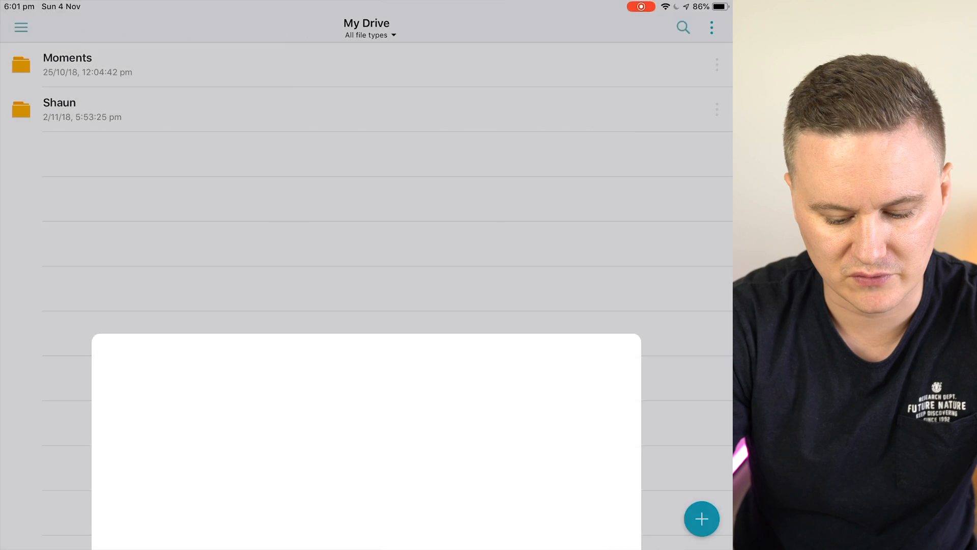
left_click(702, 519)
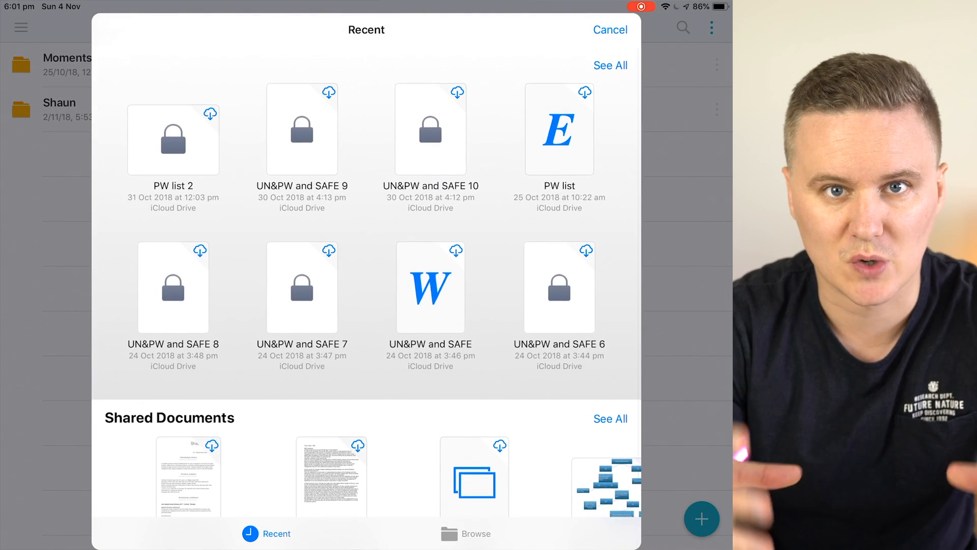
left_click(609, 30)
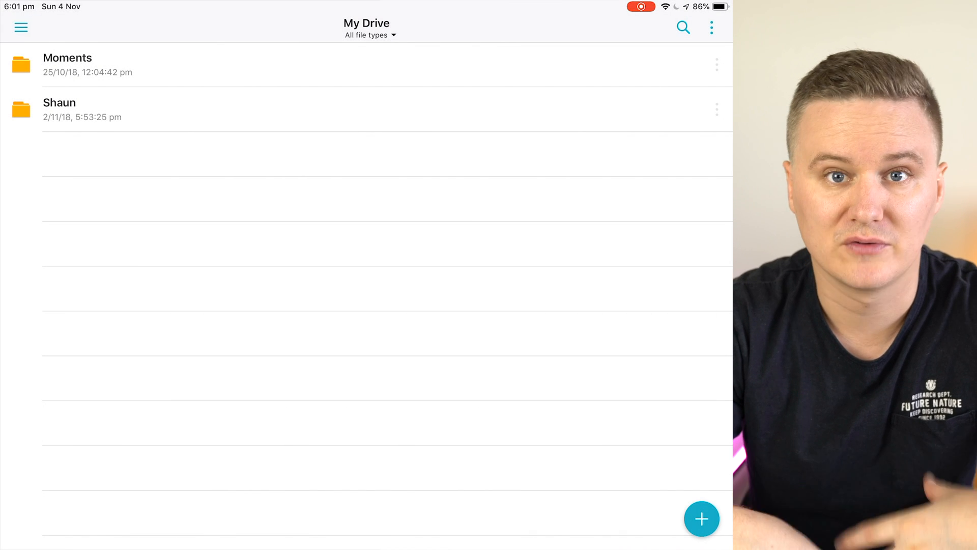